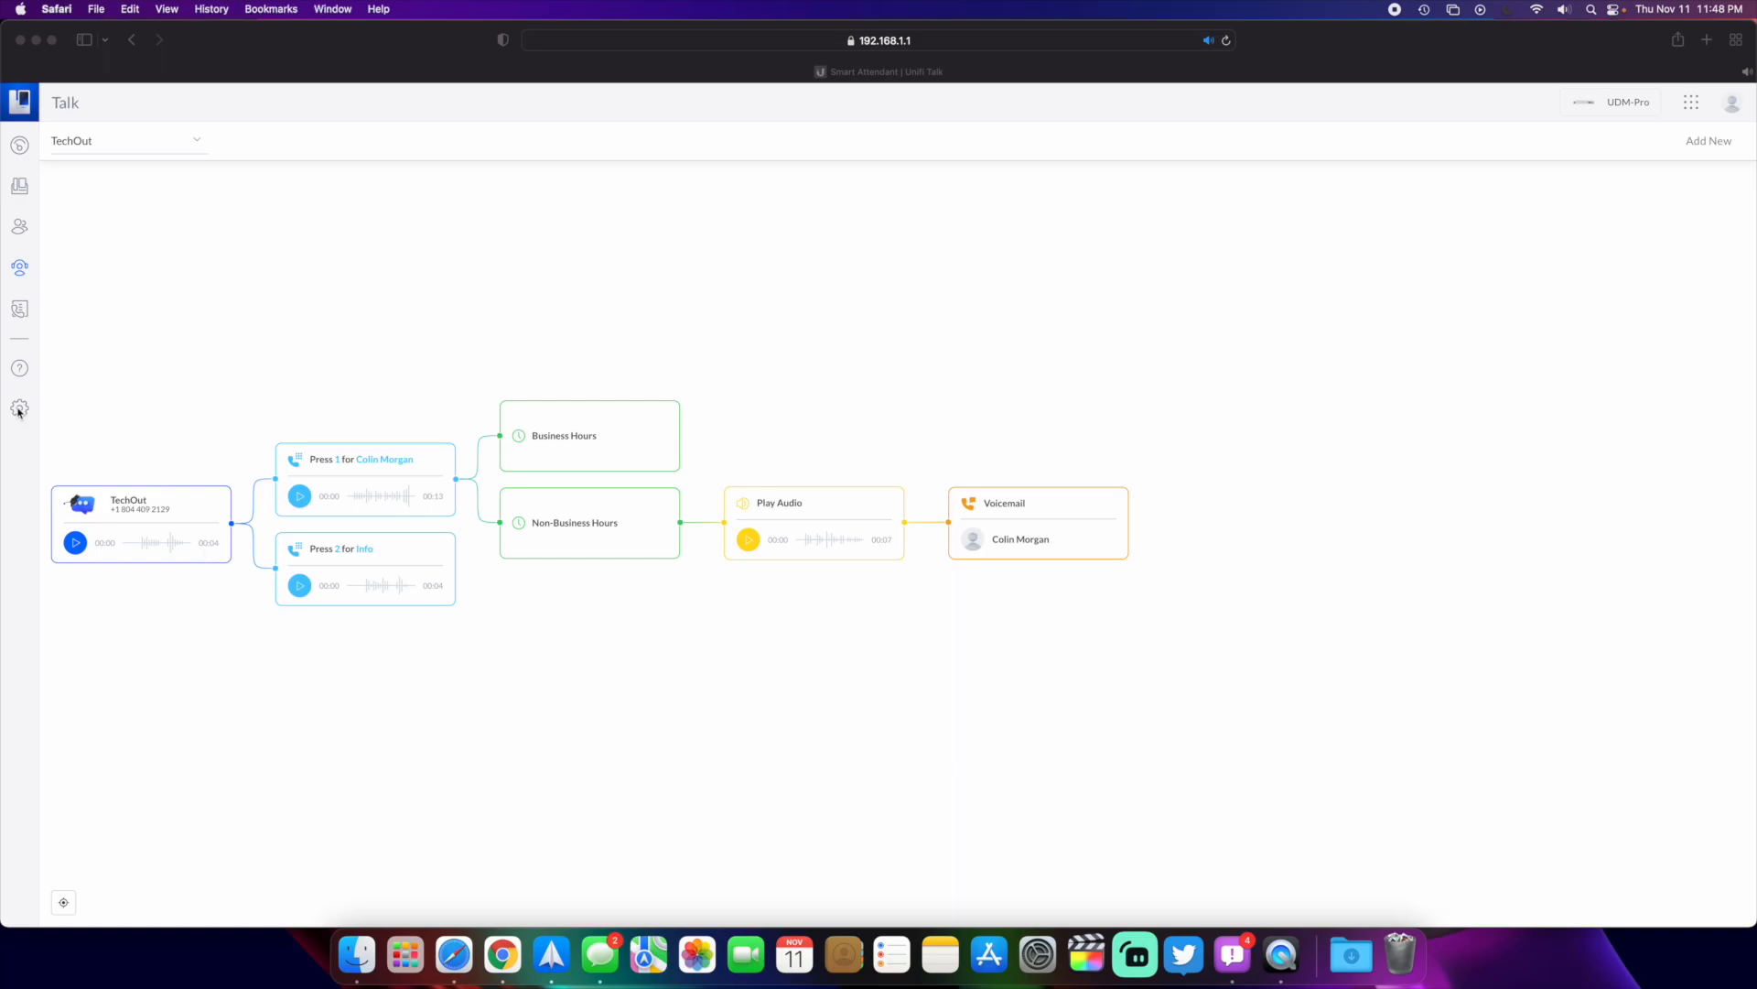
Visit the Talk system settings briefly and return to the TechOut Smart Attendant flow
click(18, 406)
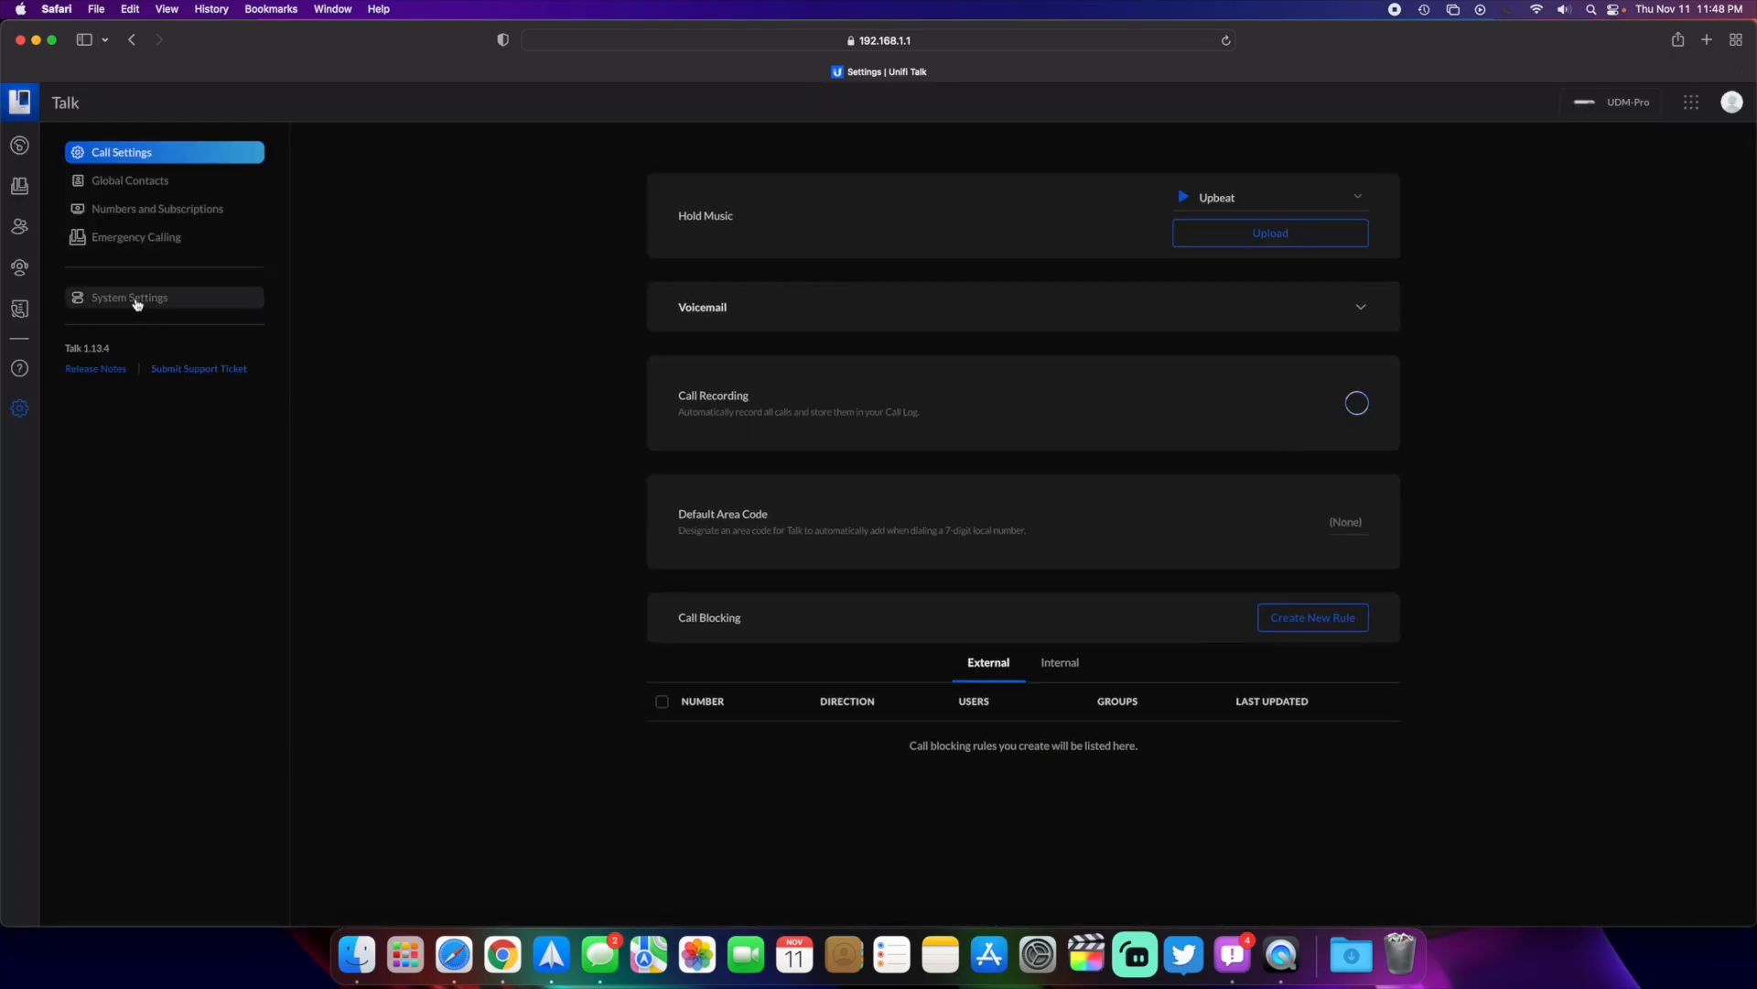
click(1354, 403)
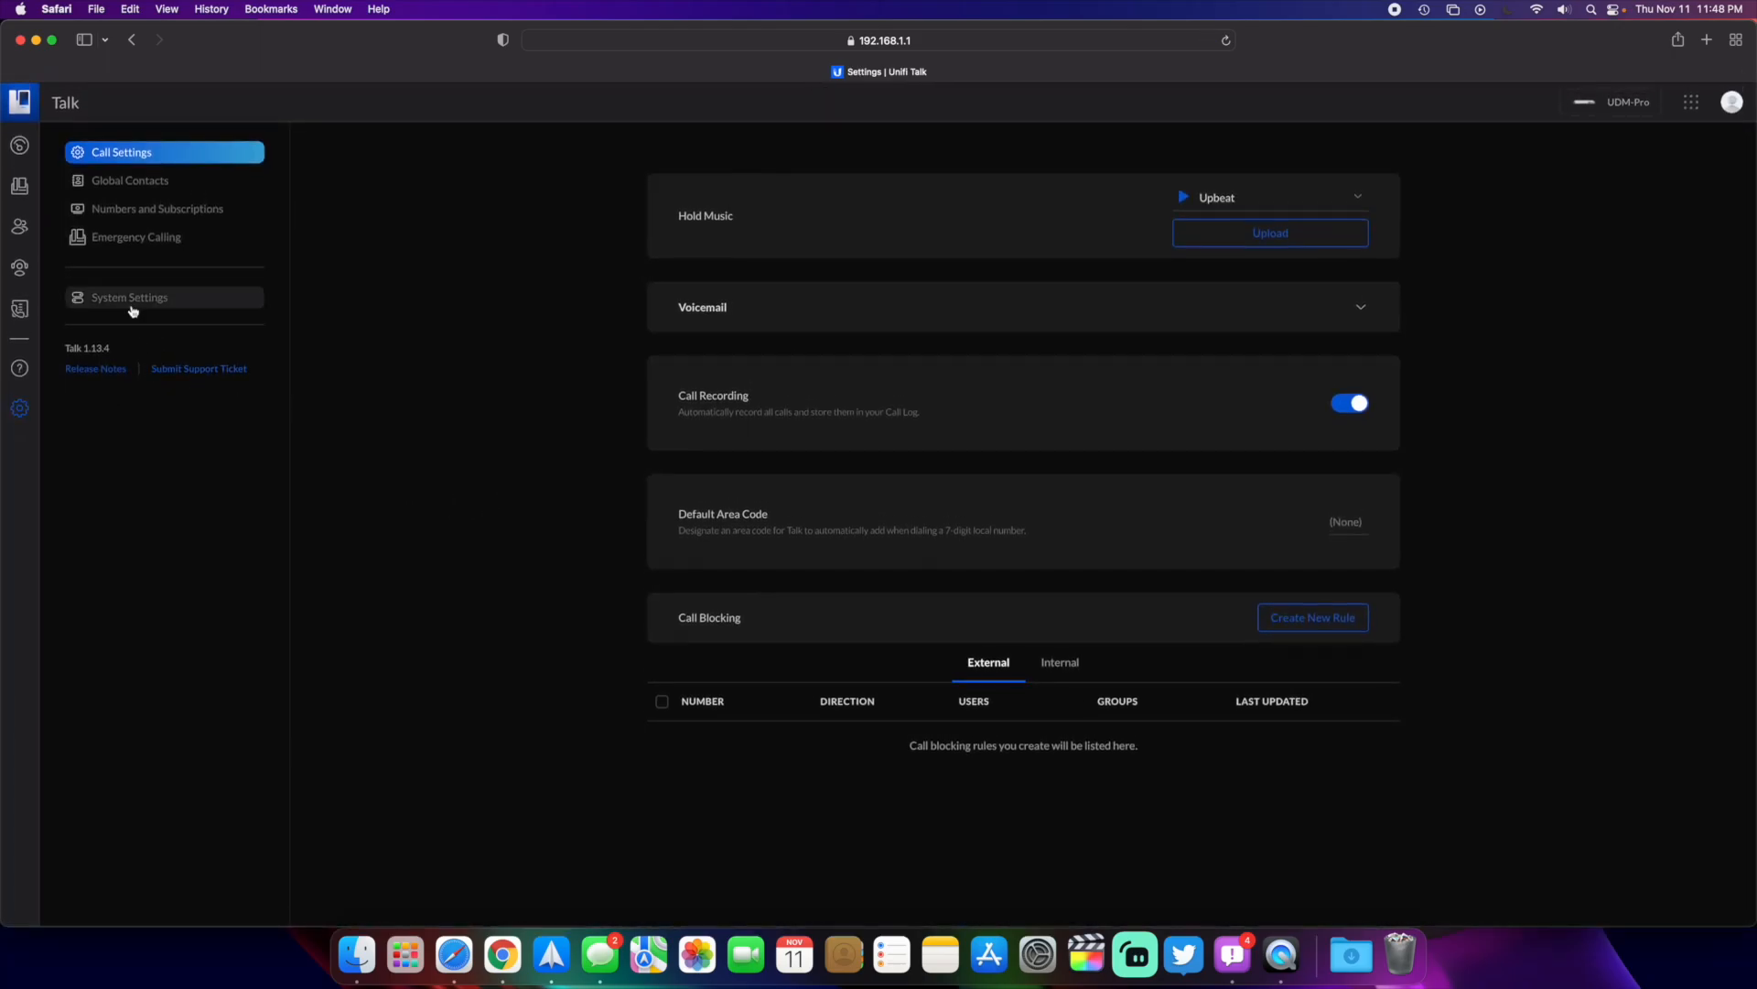
click(130, 296)
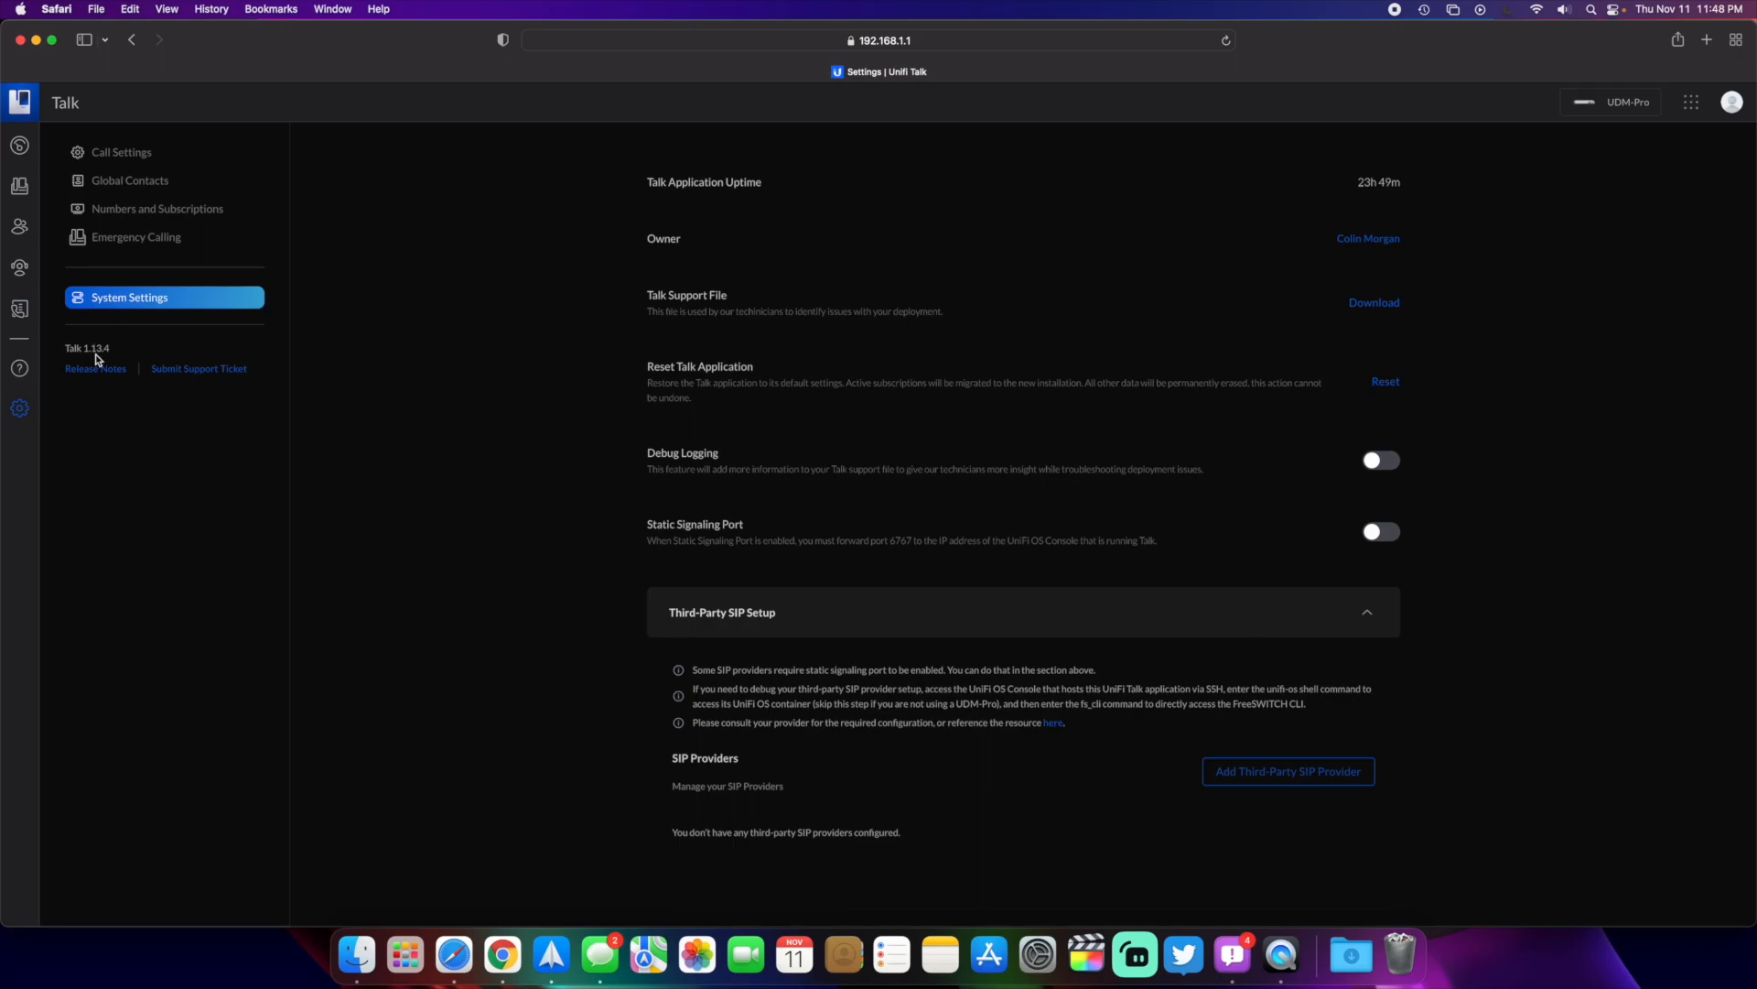
mouse_move(135, 236)
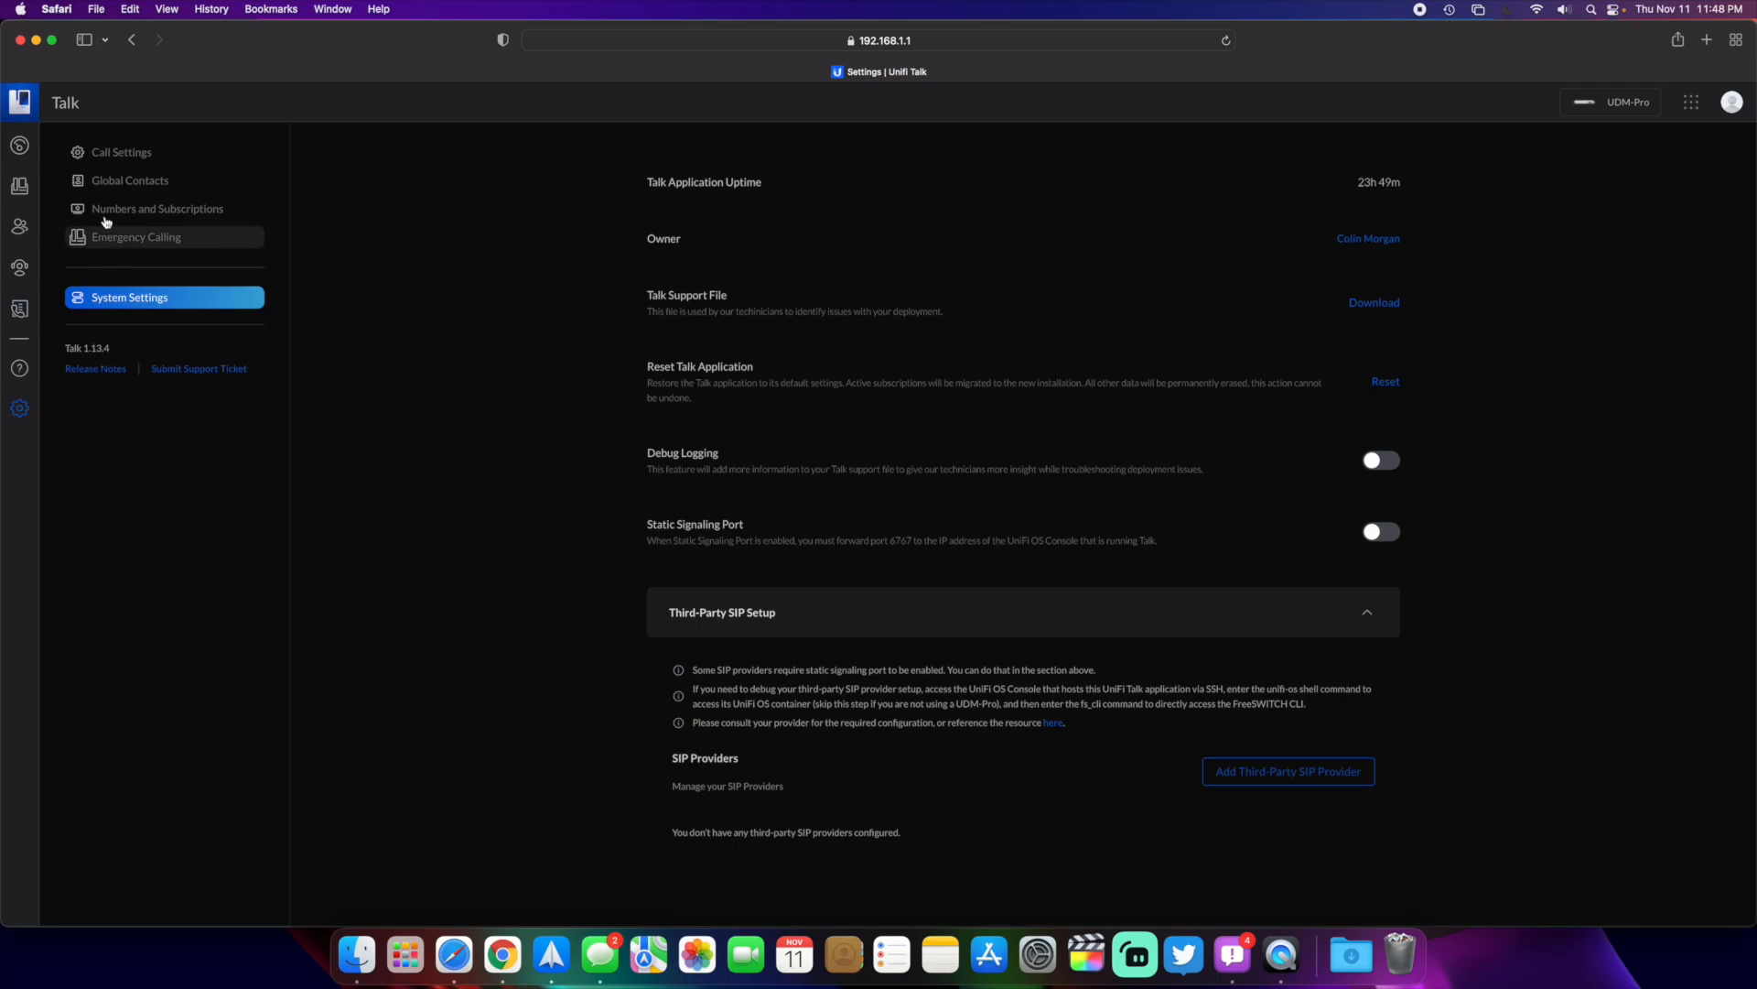
mouse_move(20, 227)
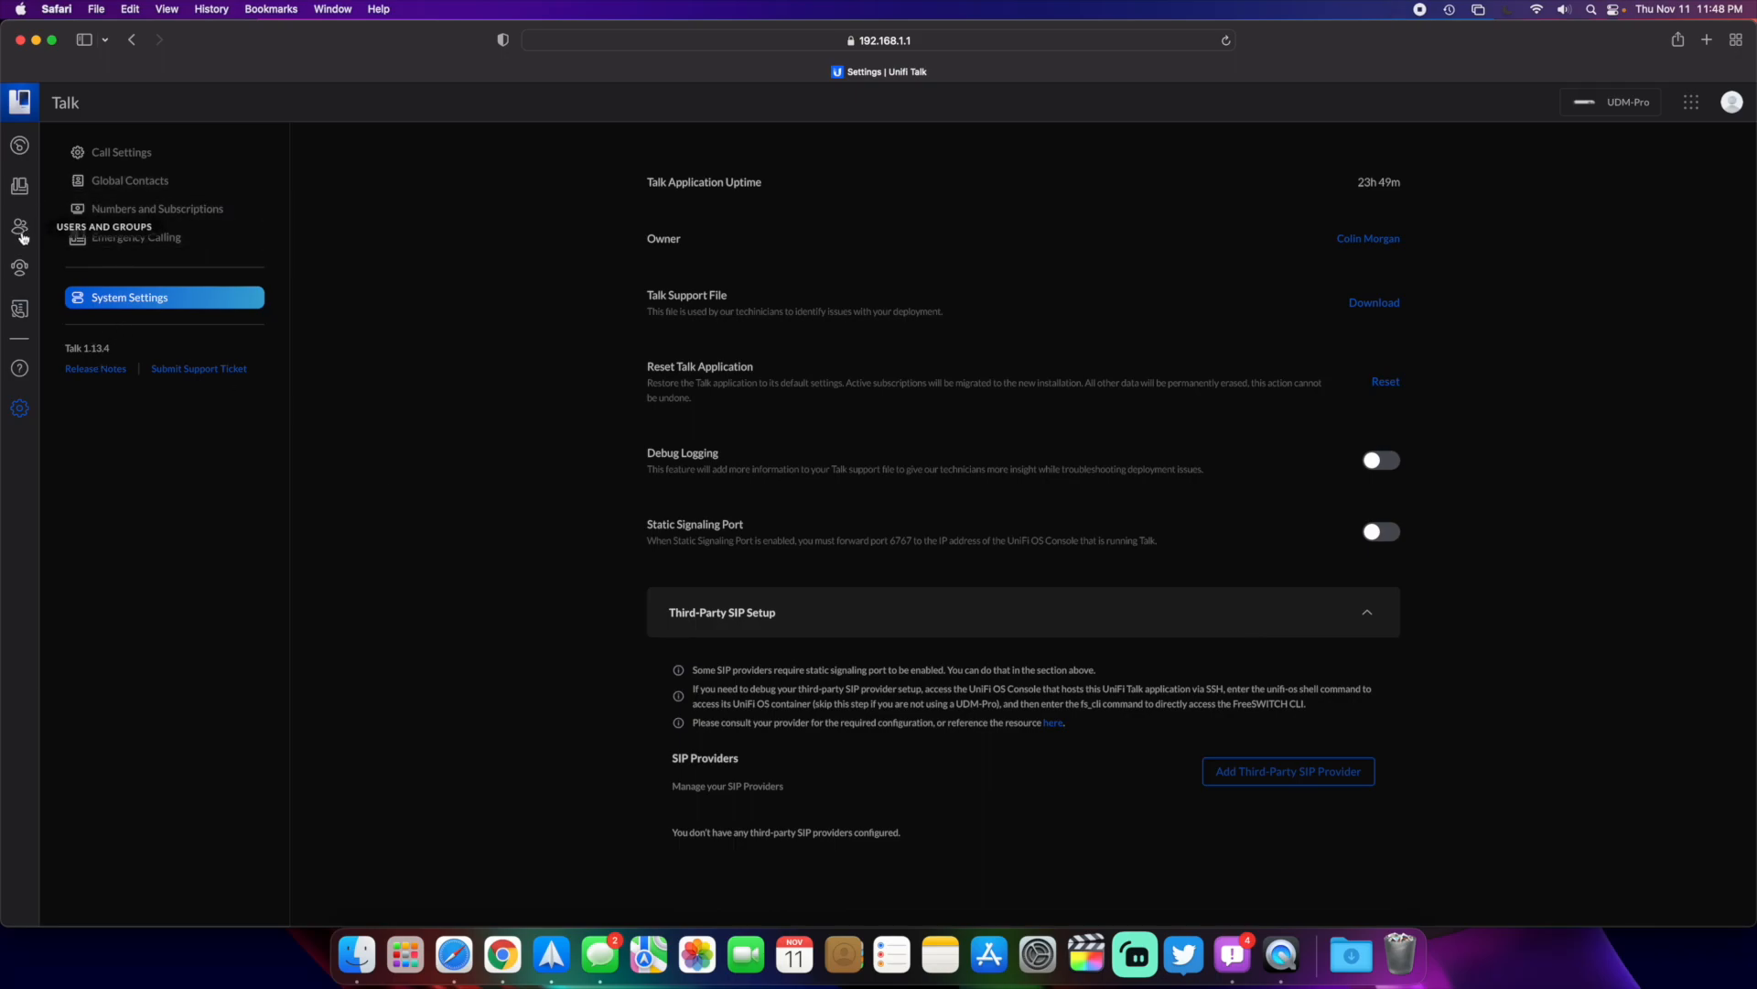
click(18, 267)
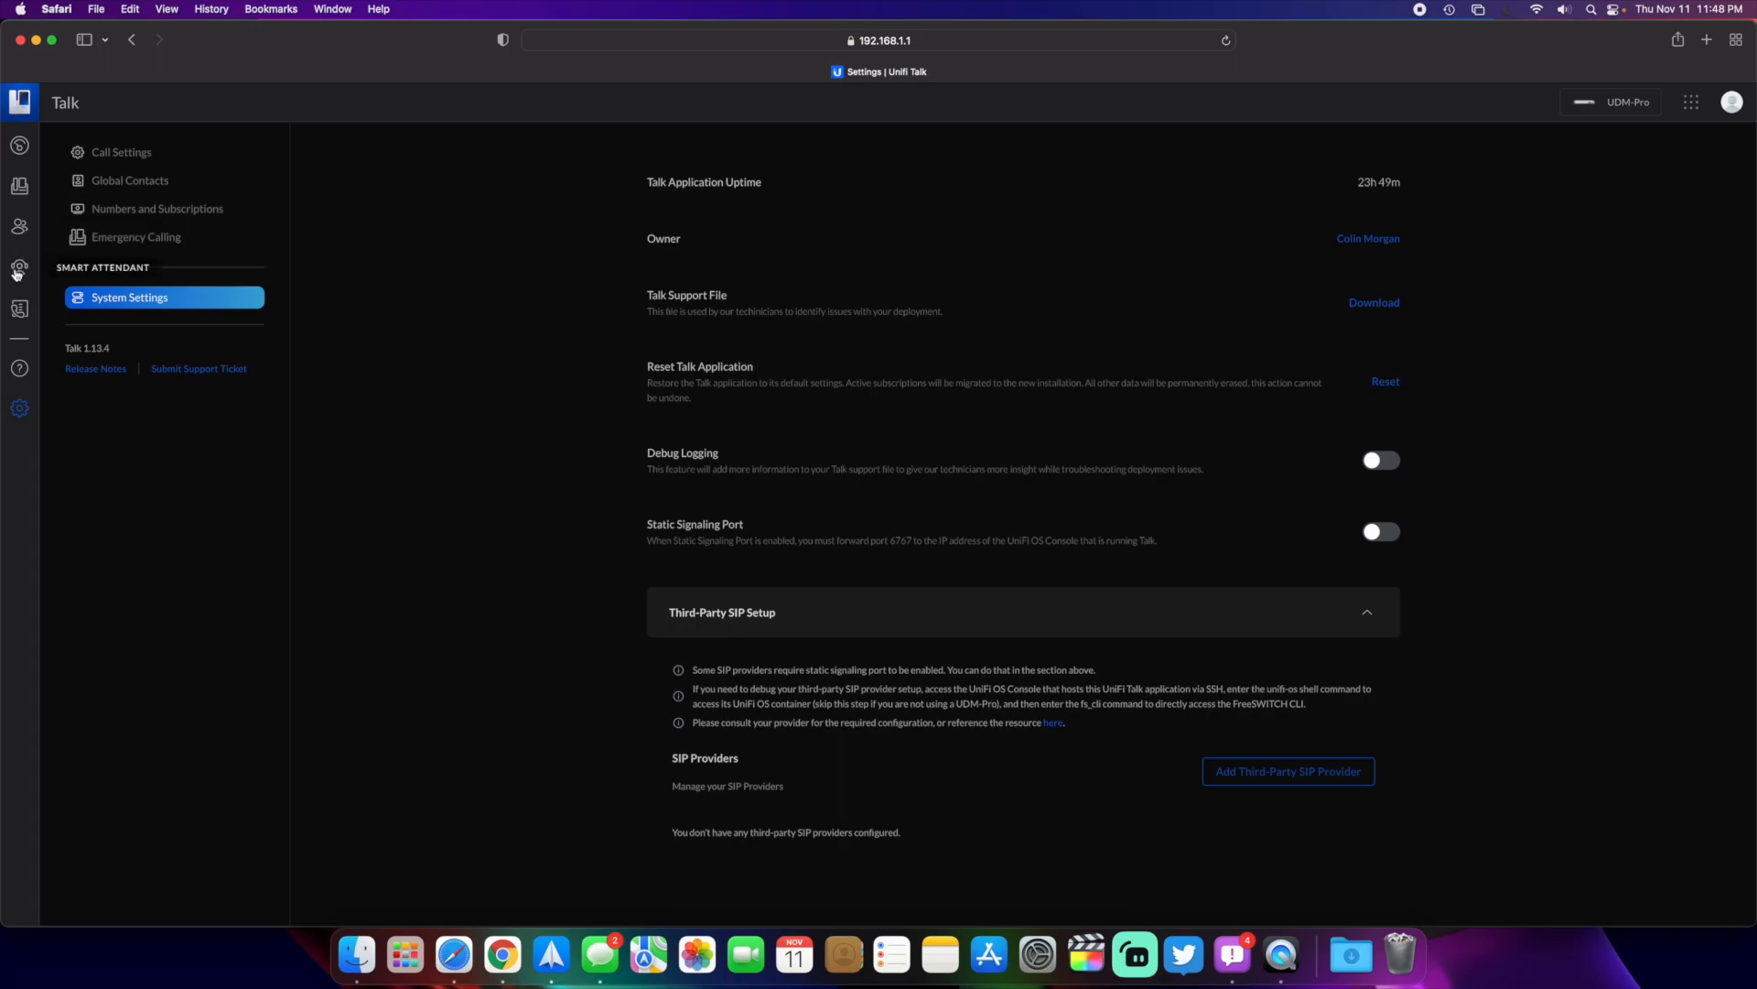
click(19, 267)
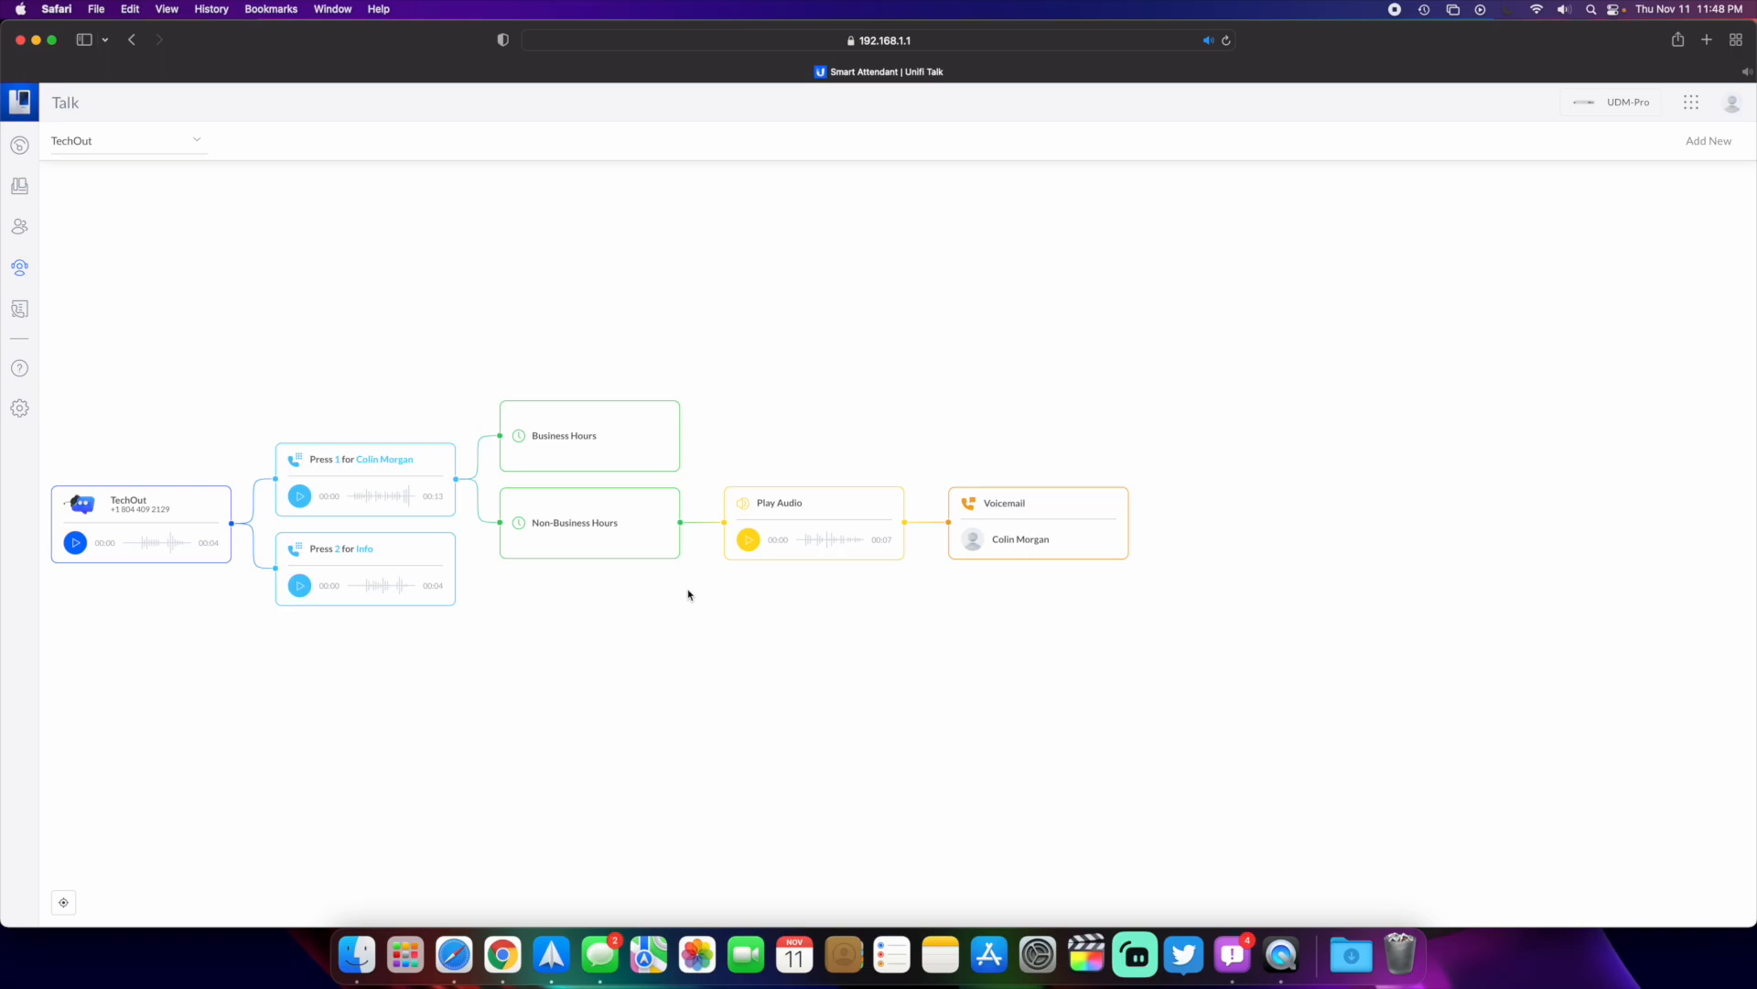
Add a 'Press 3' keypress option to the attendant menu and start its next step
click(365, 457)
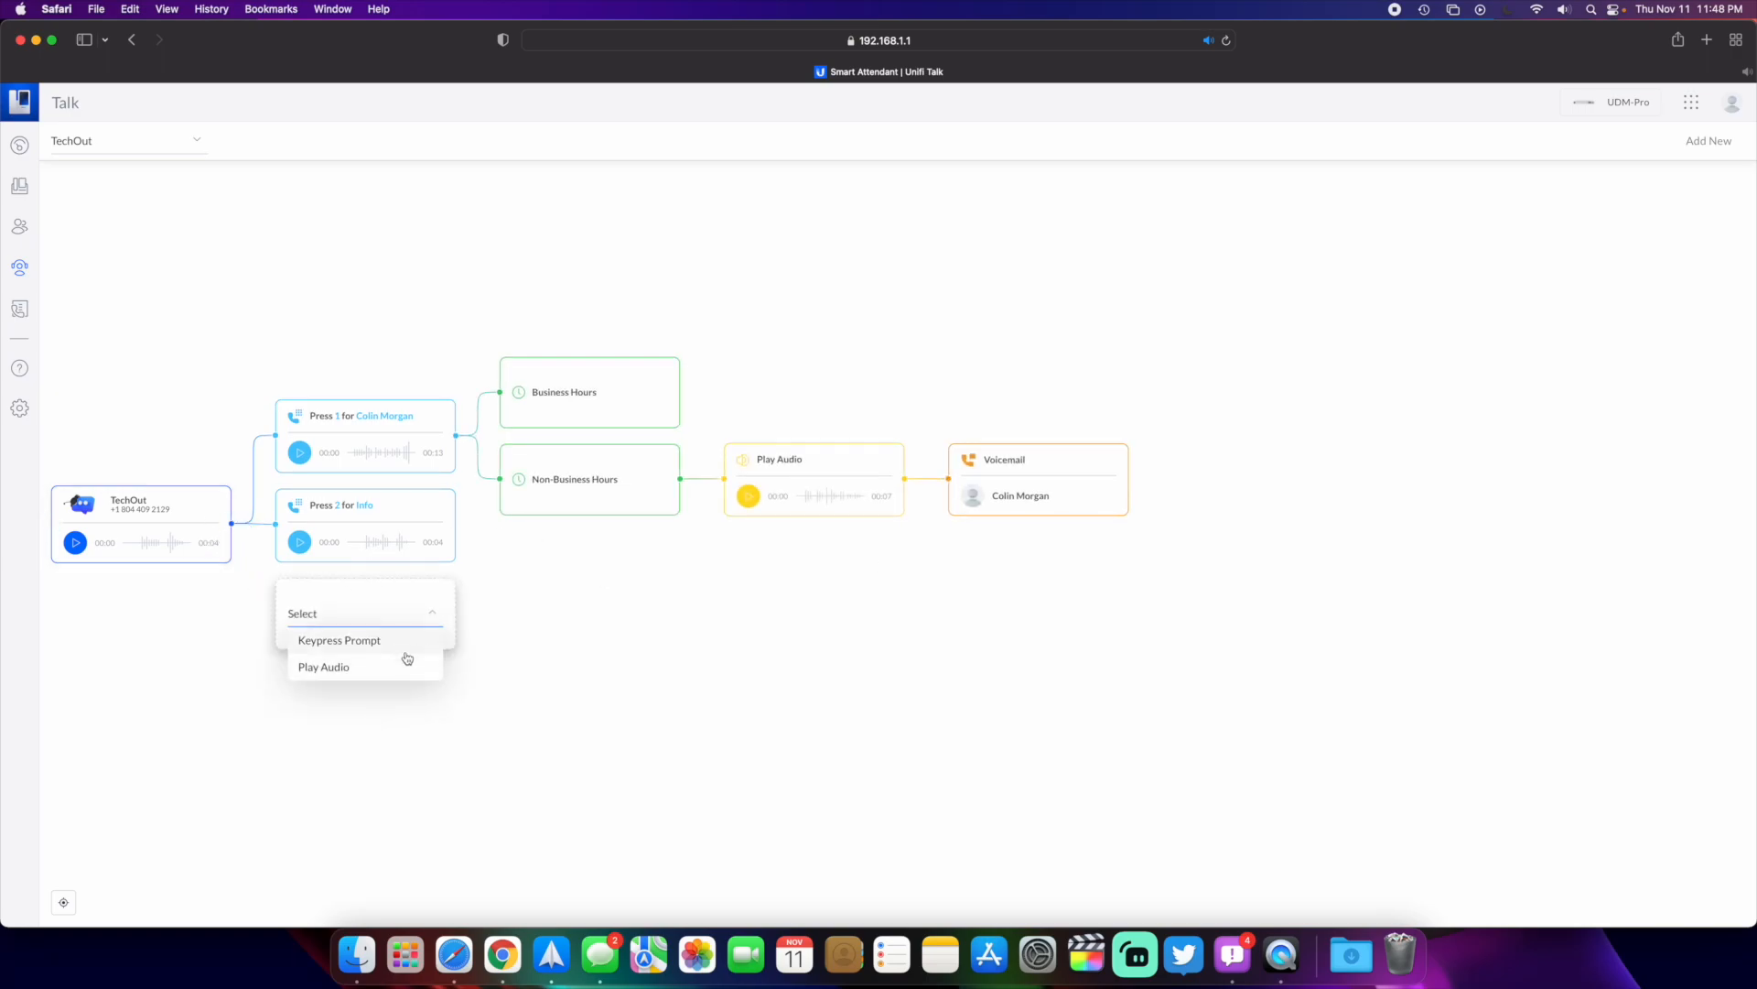
click(340, 638)
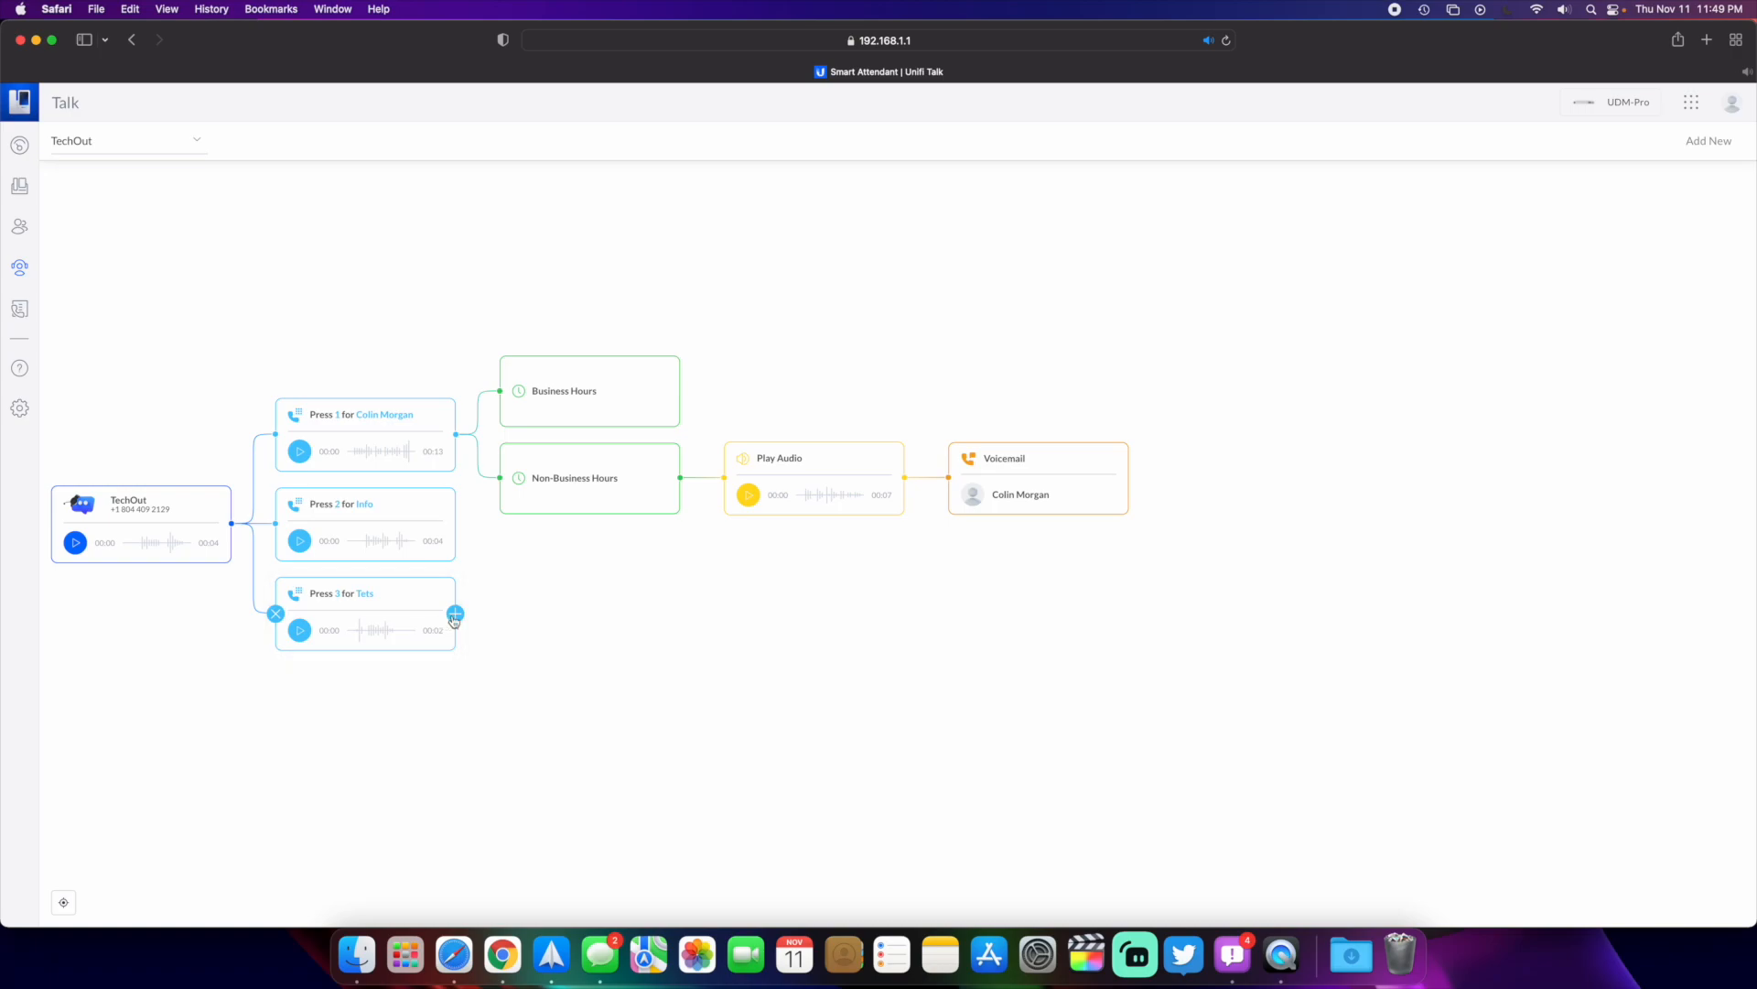
mouse_move(459, 620)
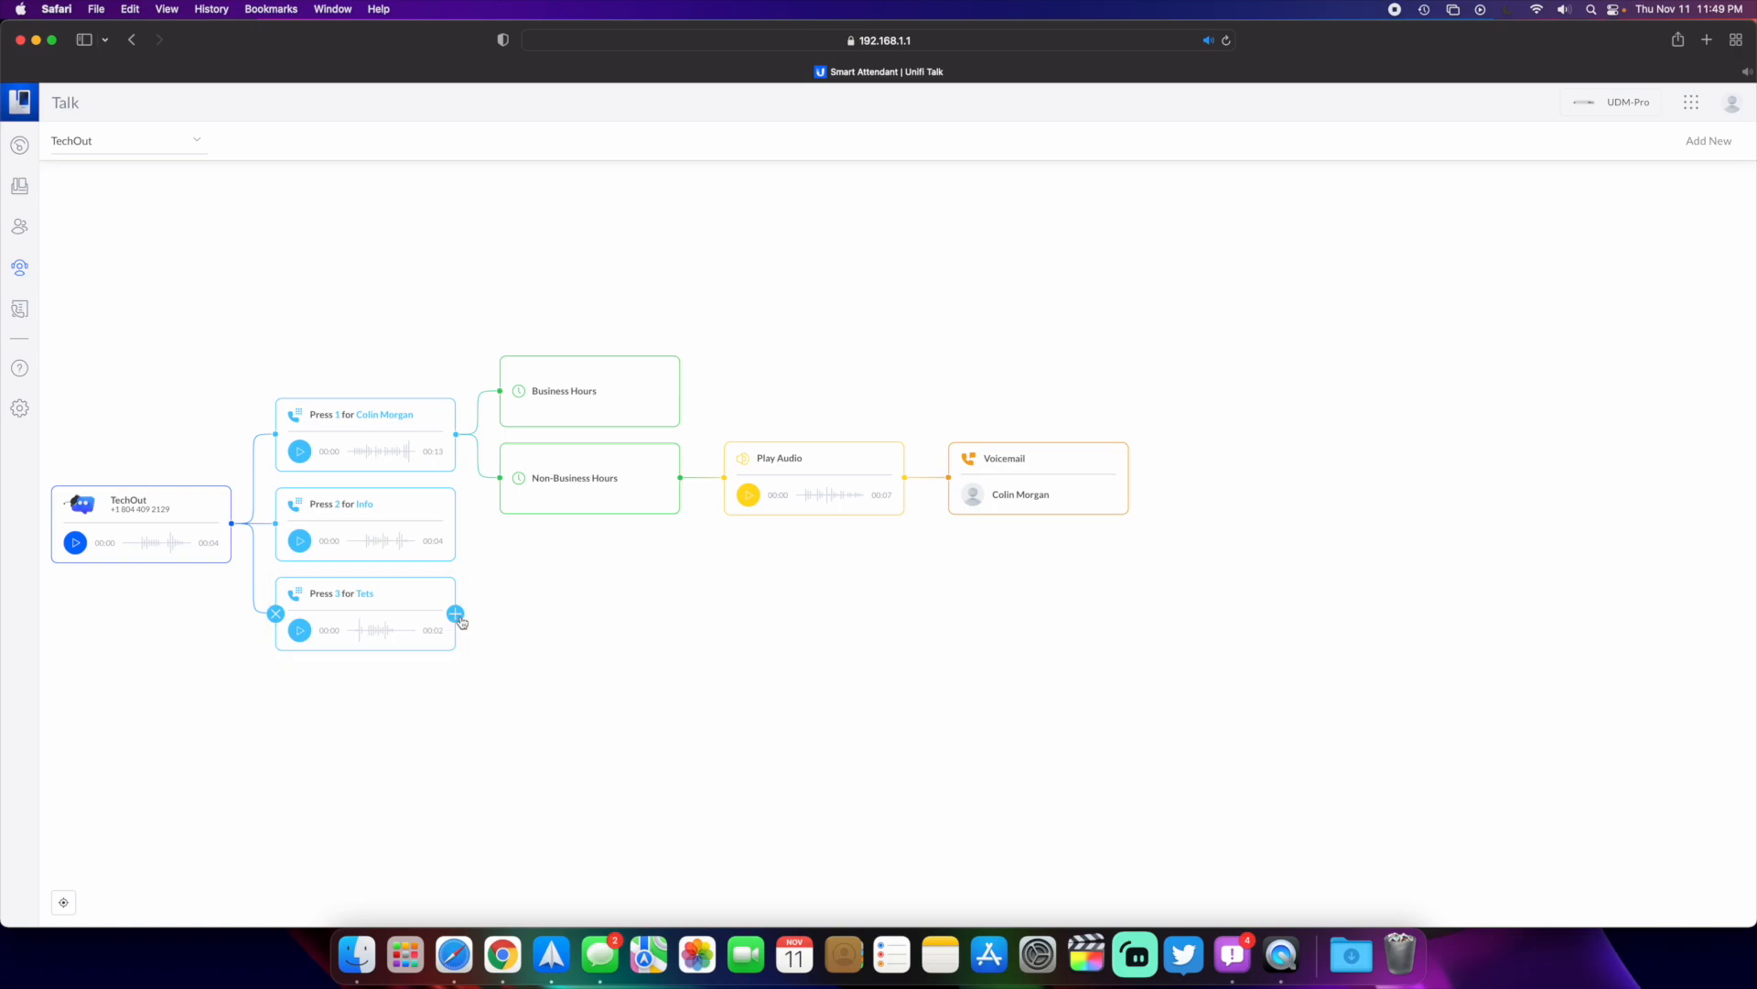
click(456, 614)
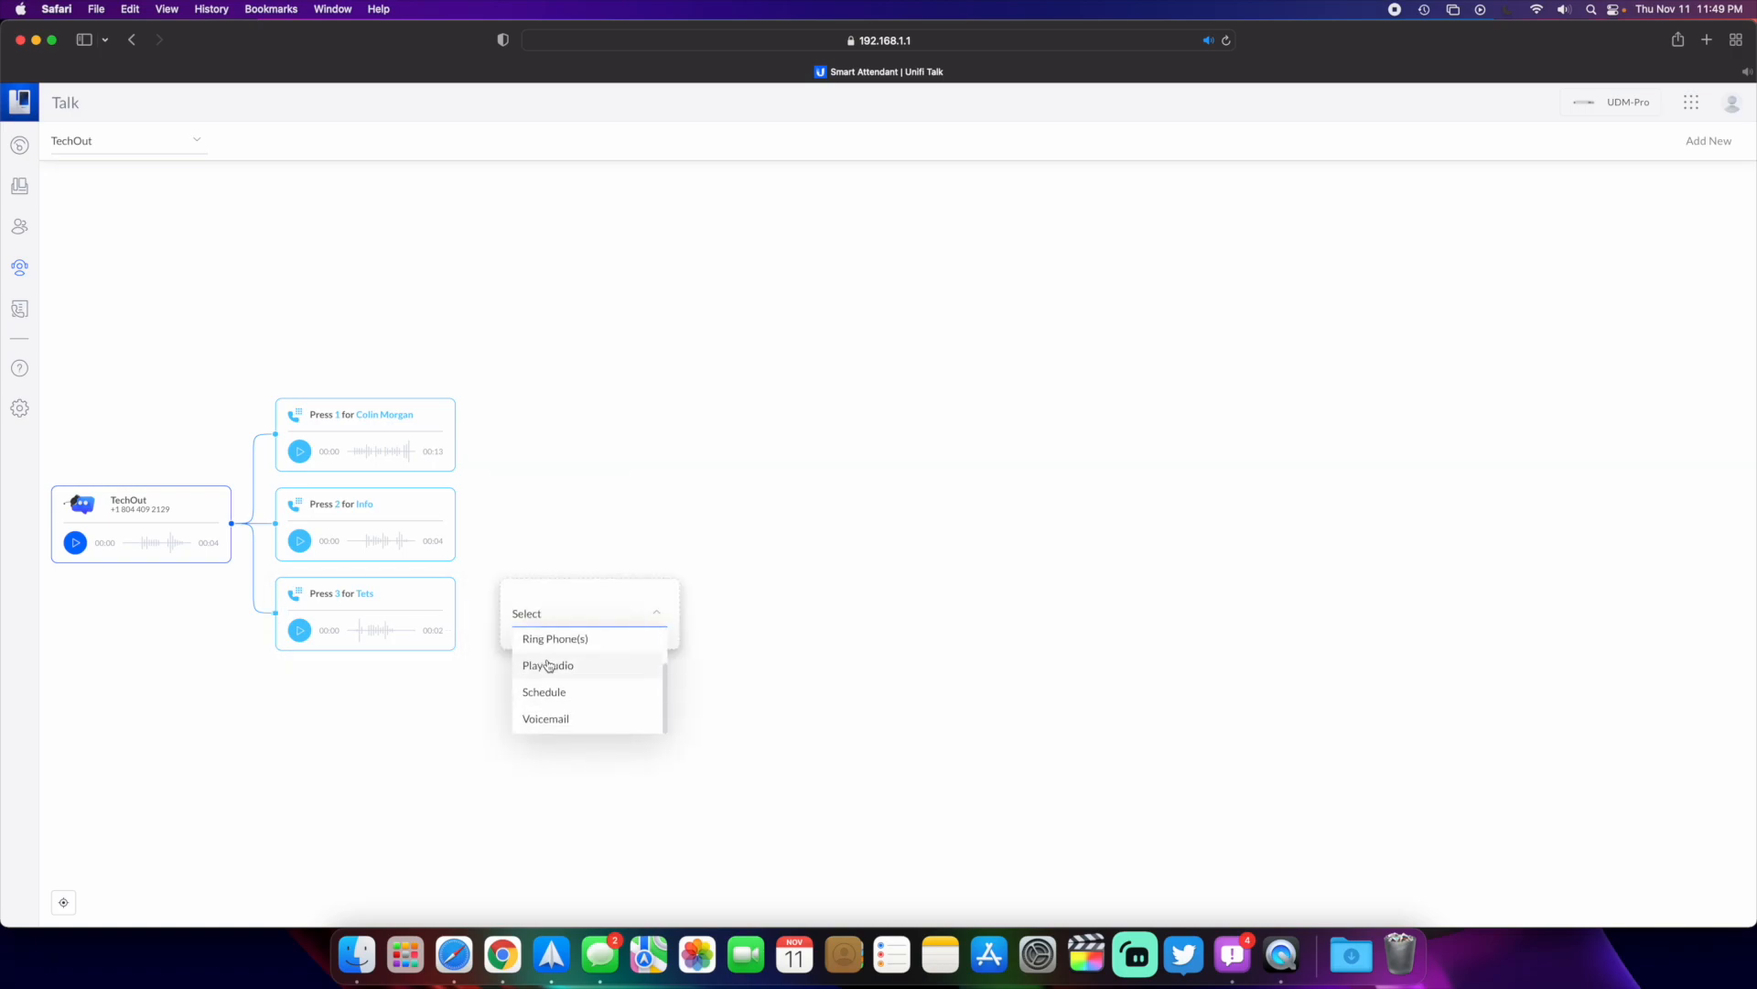
mouse_move(543, 692)
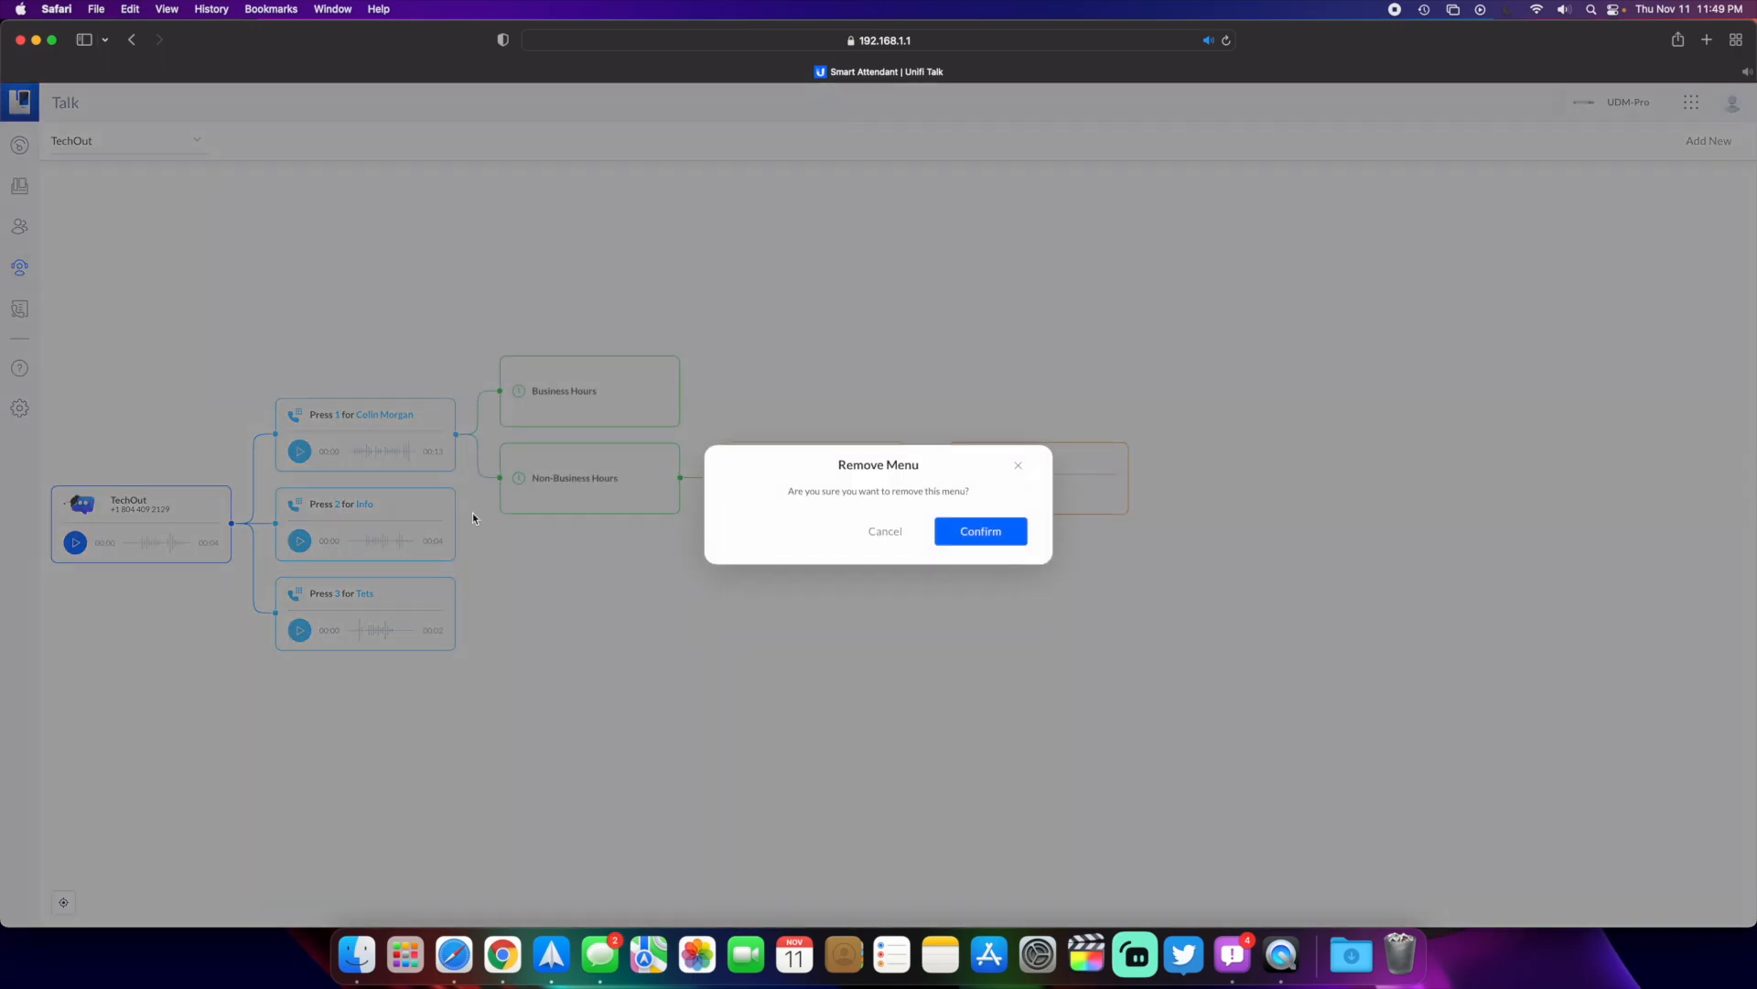
Confirm removing the Press 3 menu, then review the Business Hours schedule's audio message type unchanged
click(977, 531)
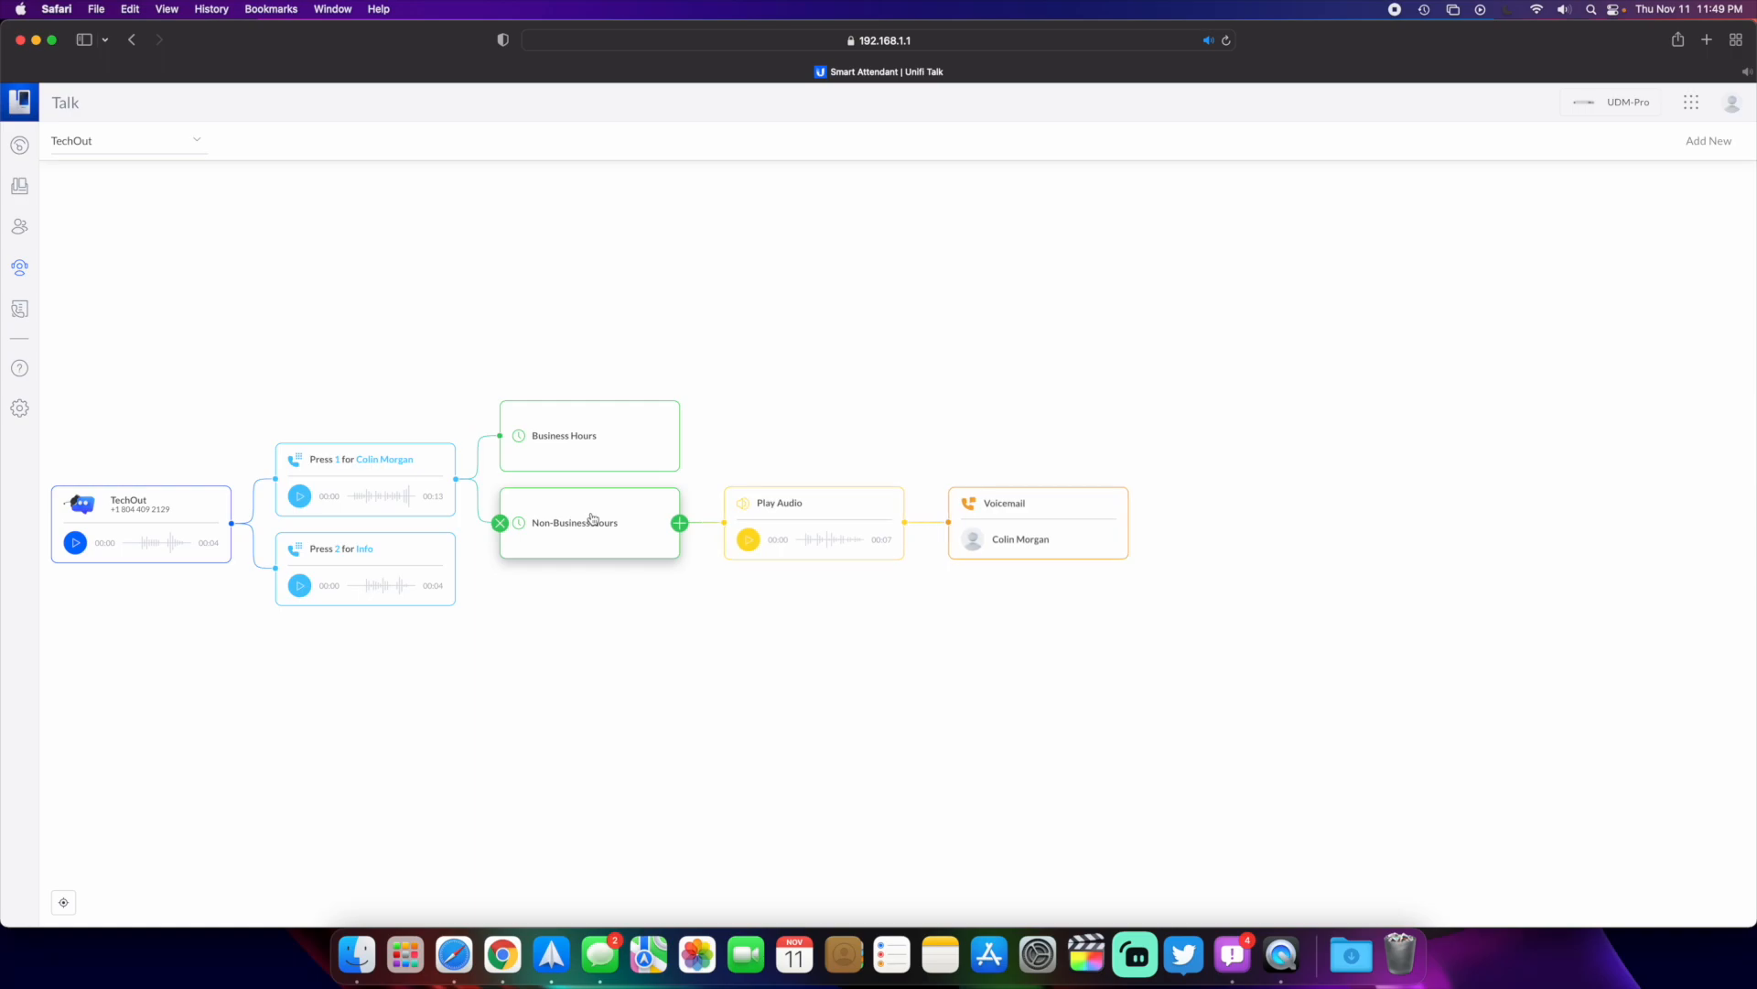
click(588, 436)
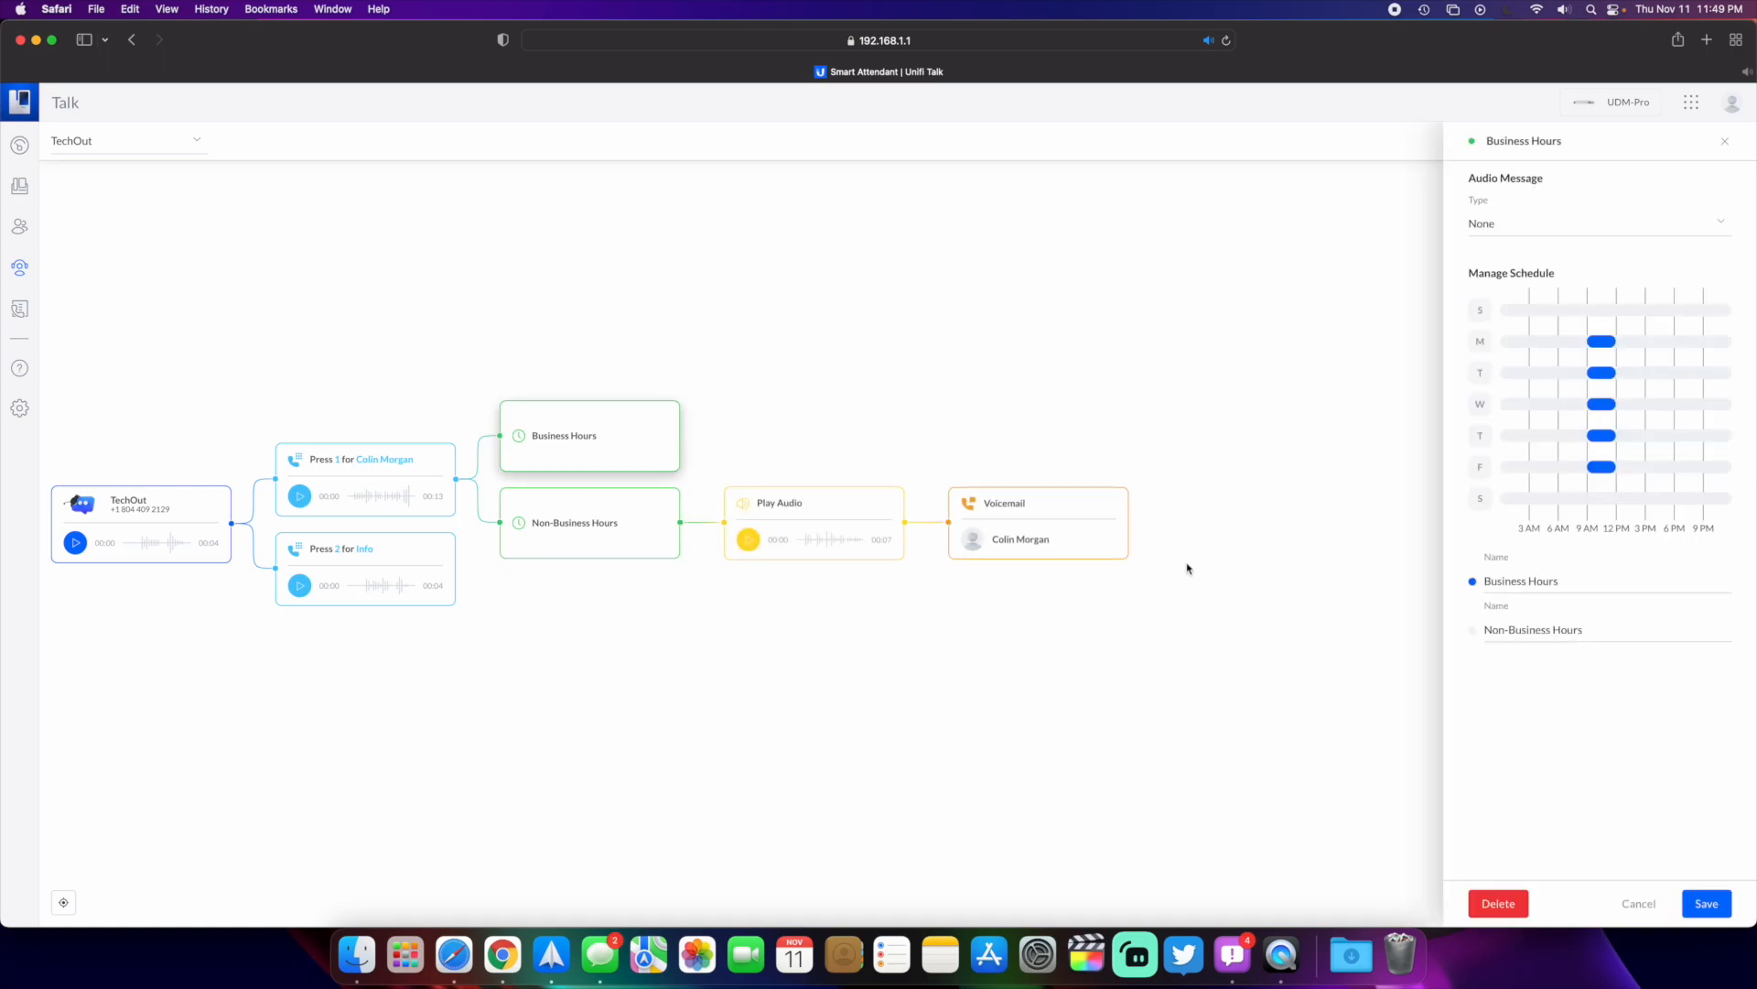
mouse_move(1499, 232)
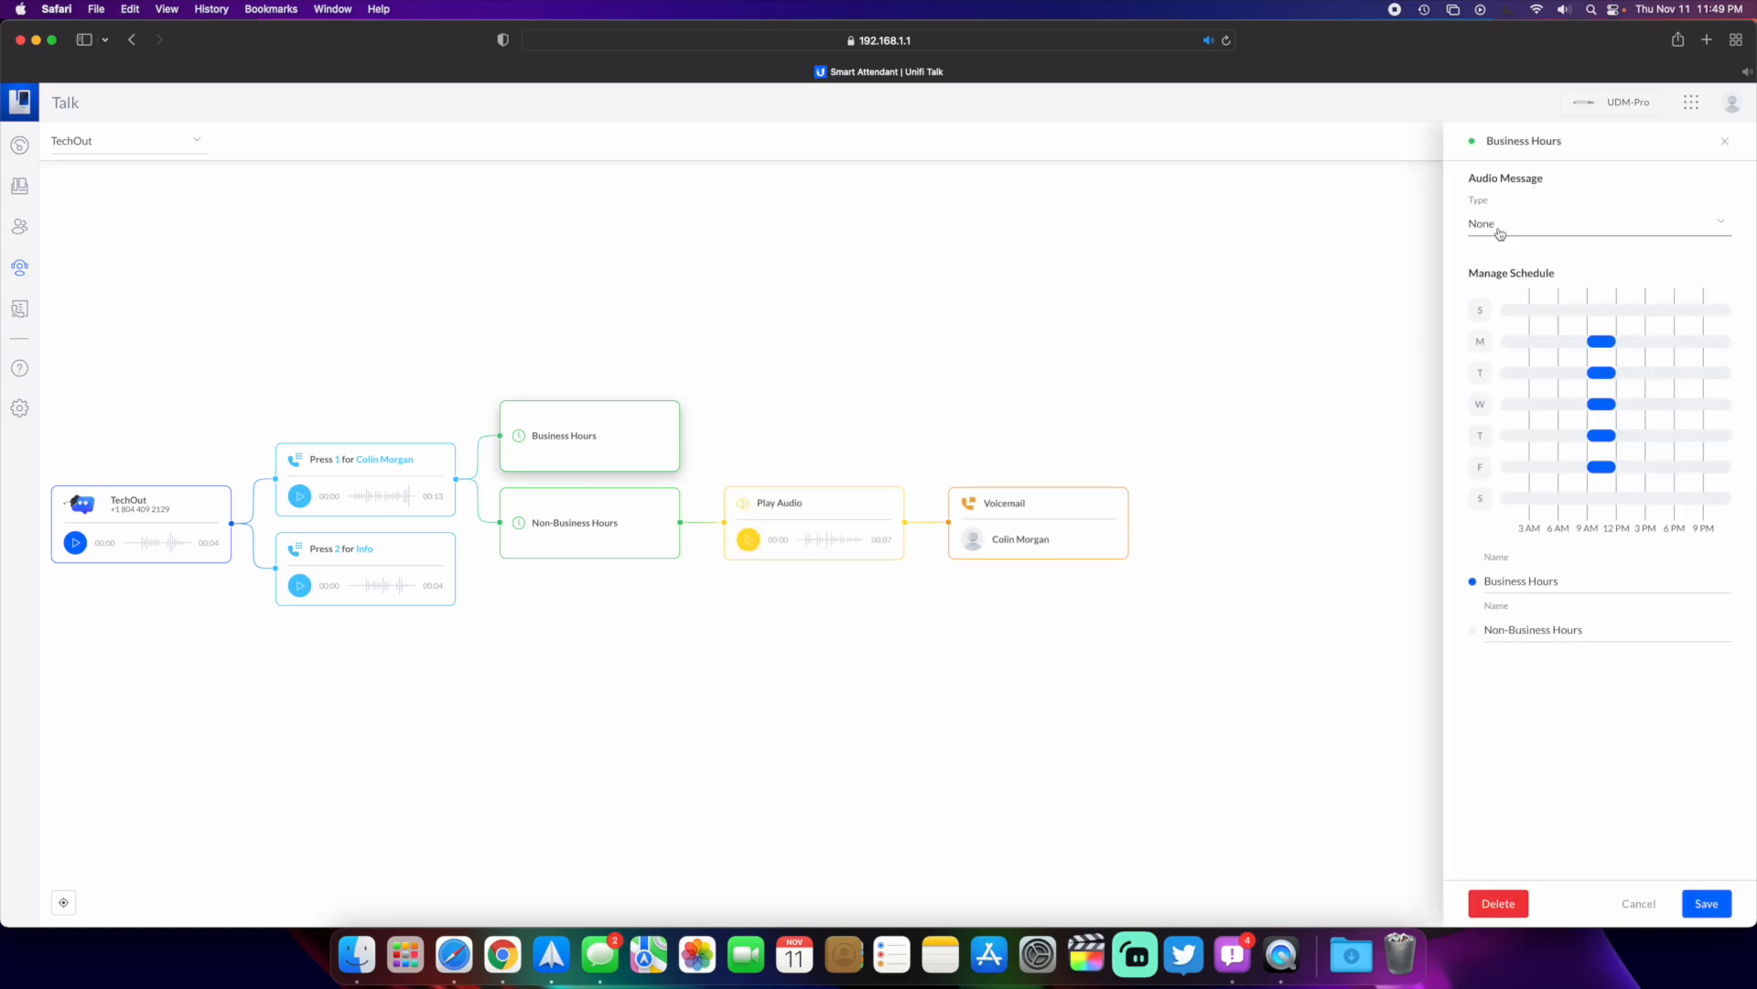
click(1600, 223)
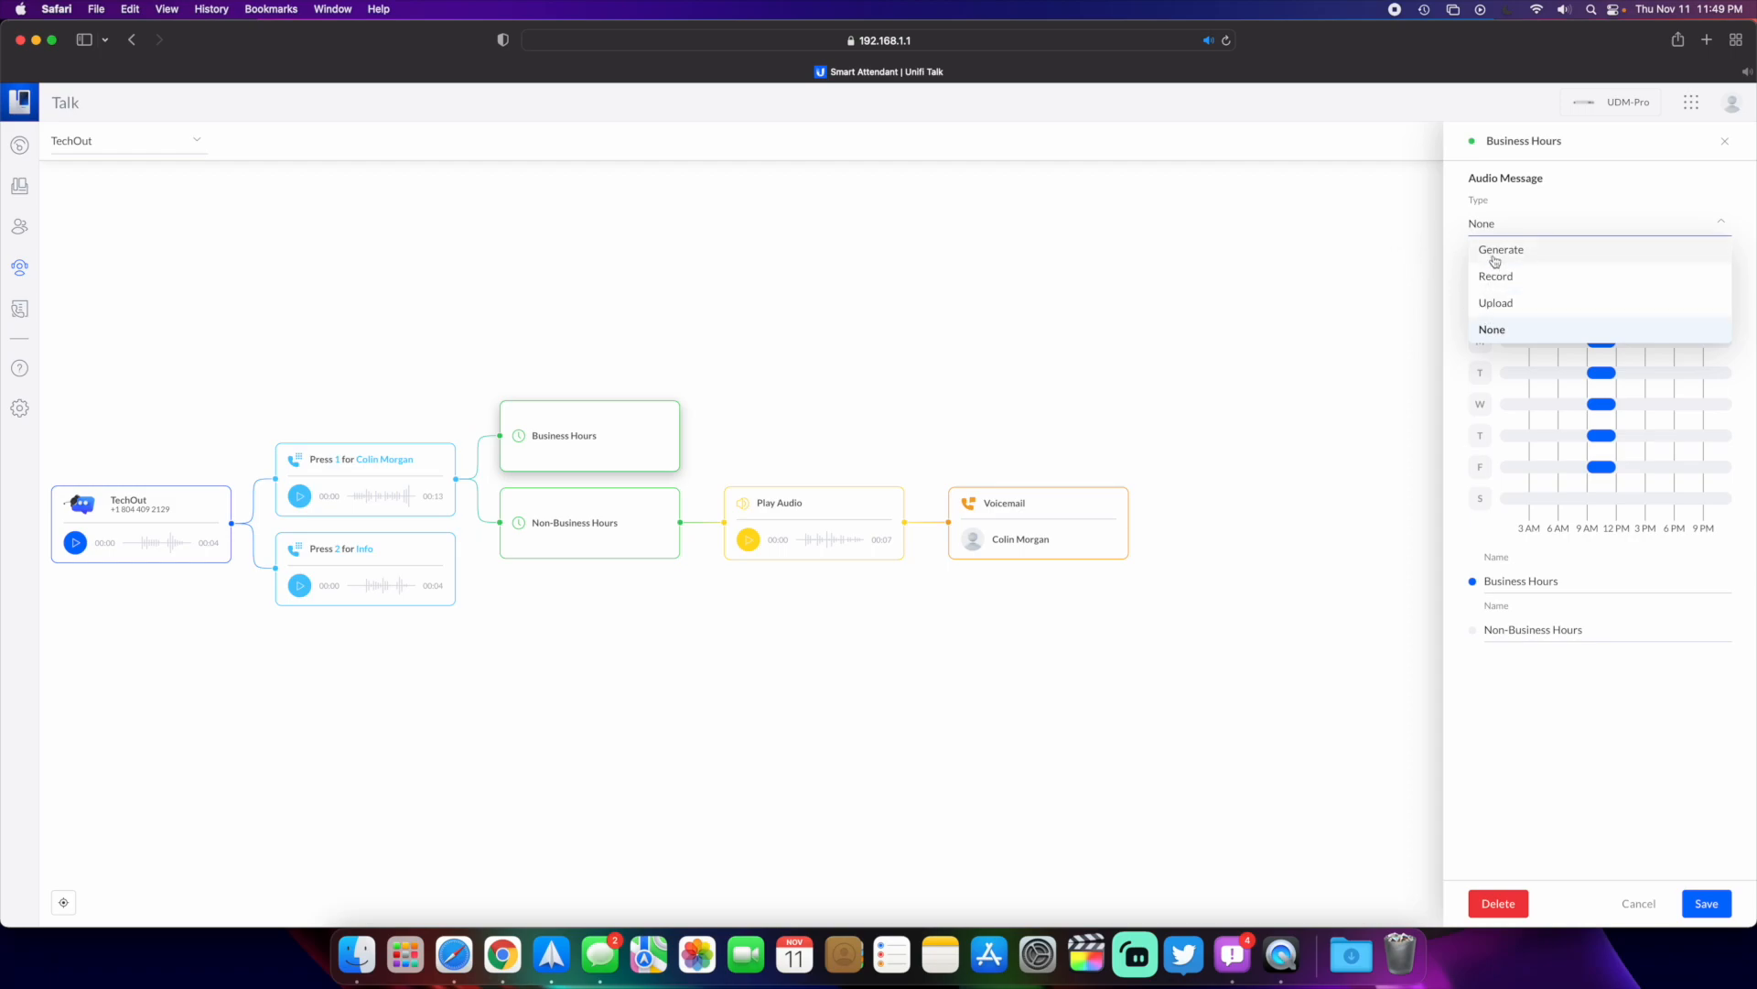
mouse_move(1397, 325)
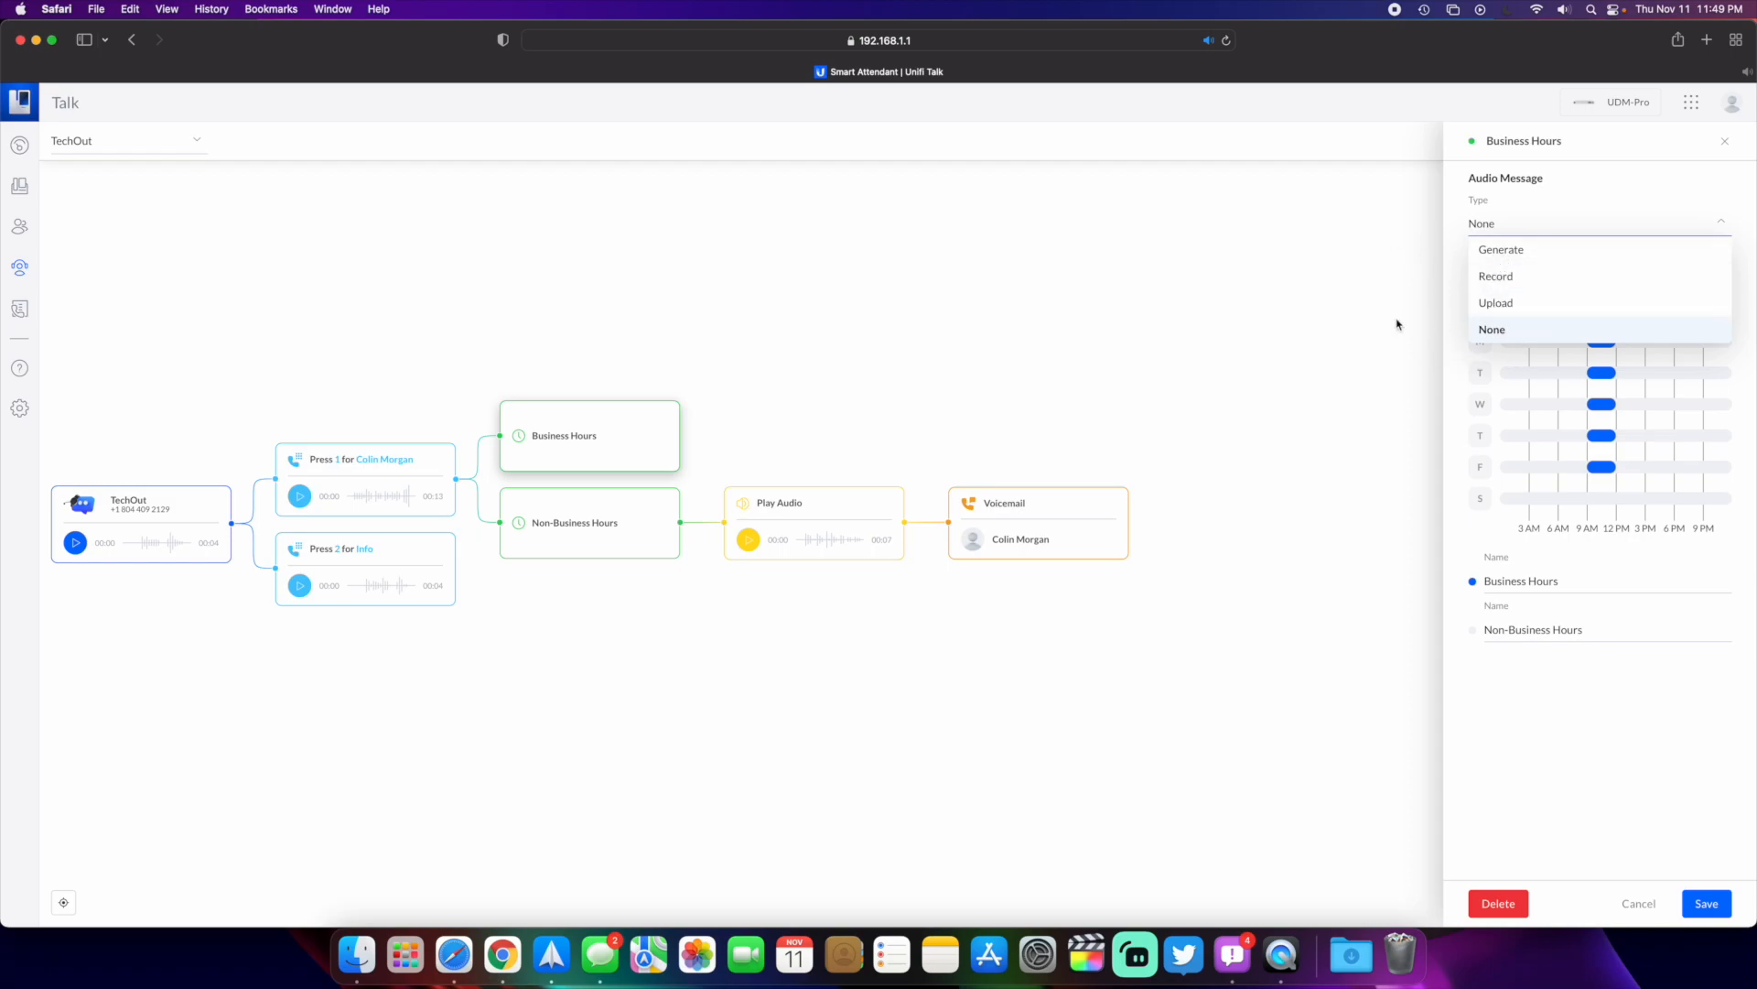
click(1491, 328)
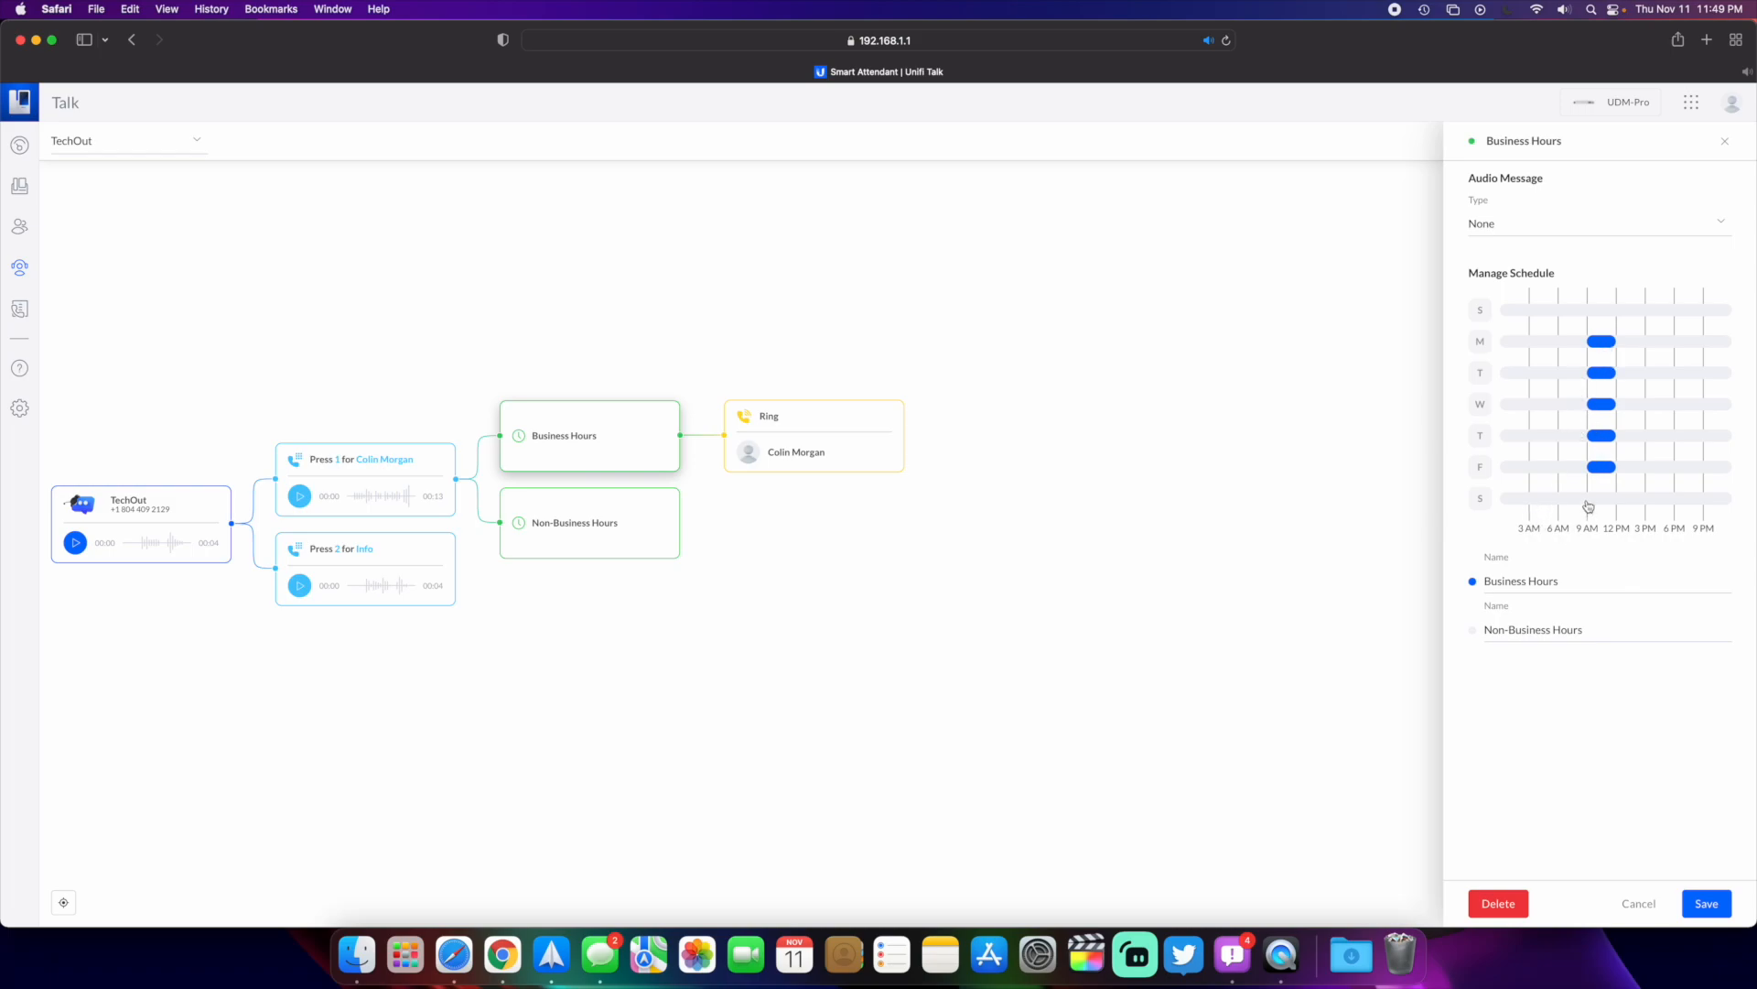
mouse_move(1397, 483)
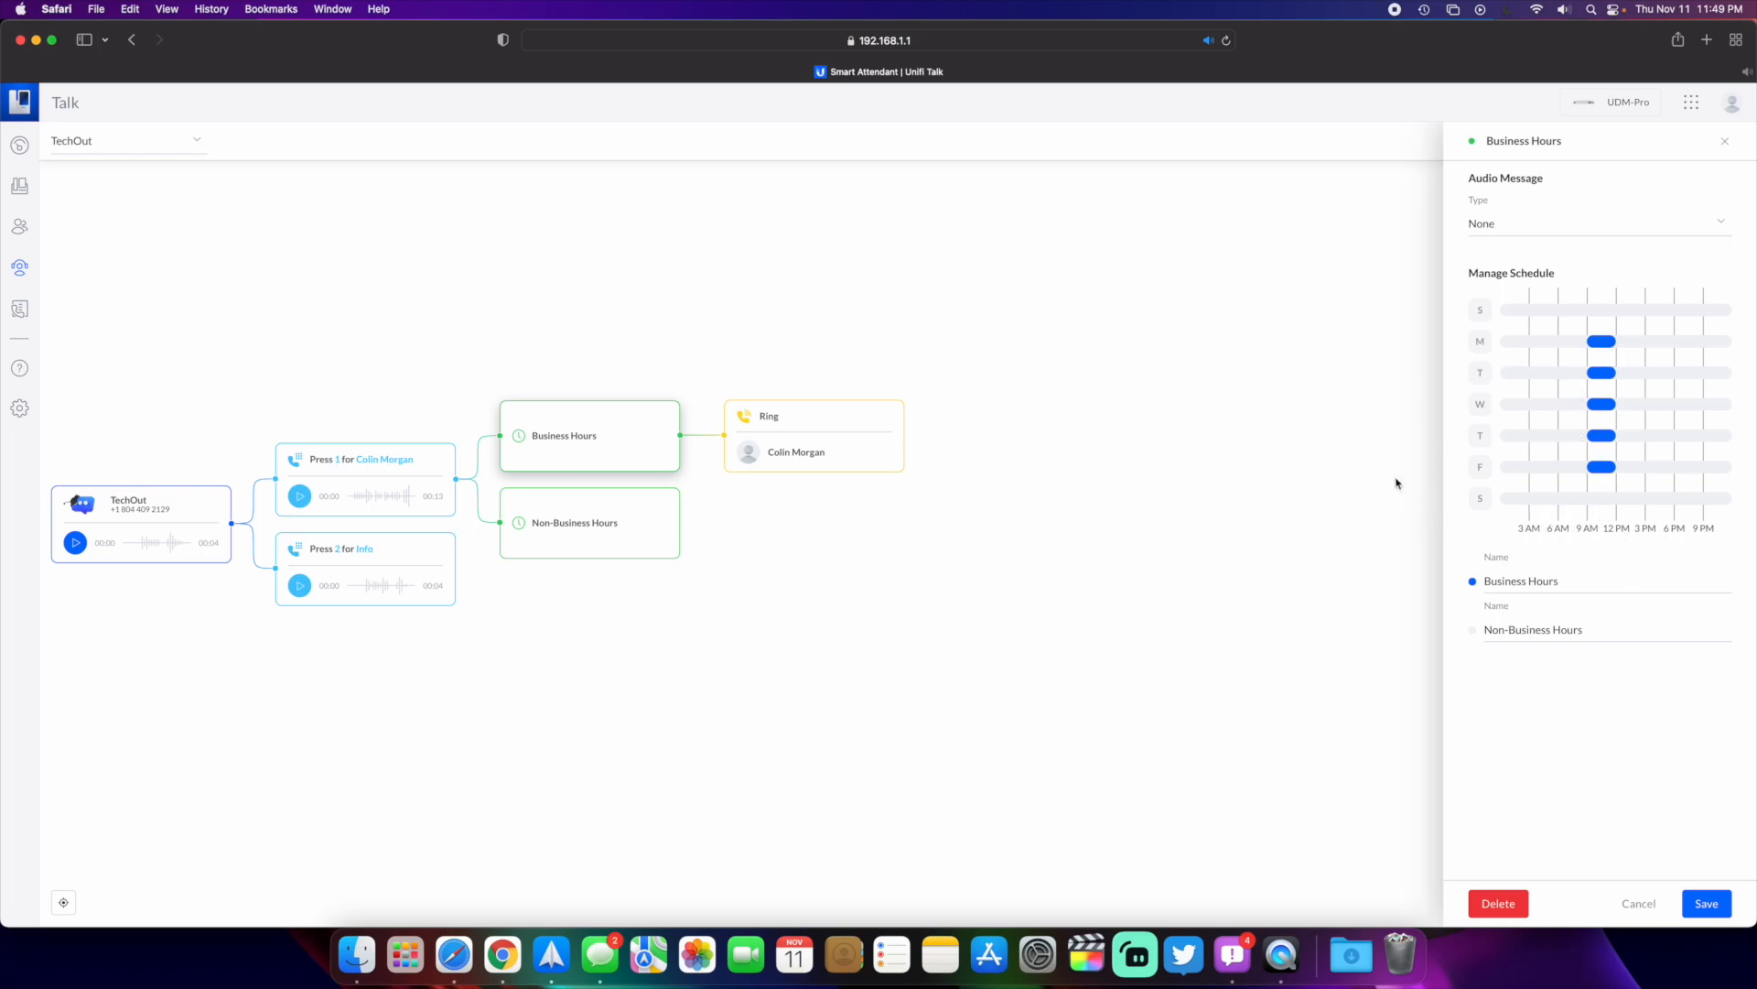
mouse_move(592, 467)
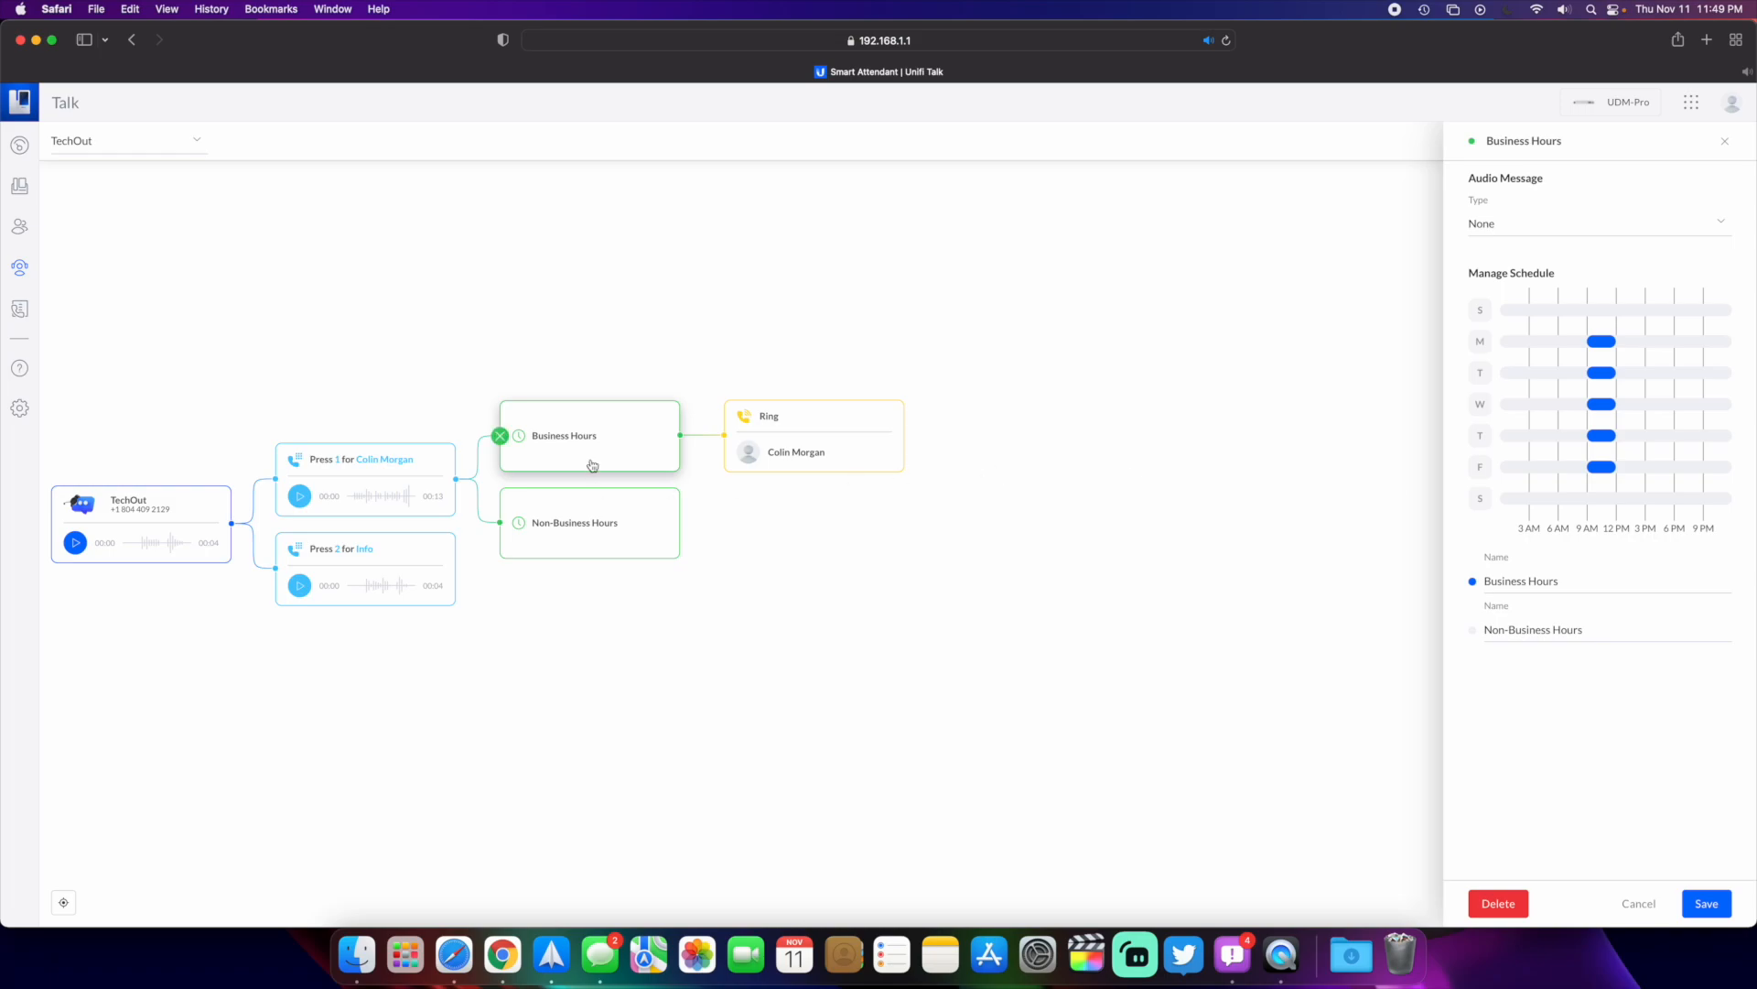
mouse_move(562, 434)
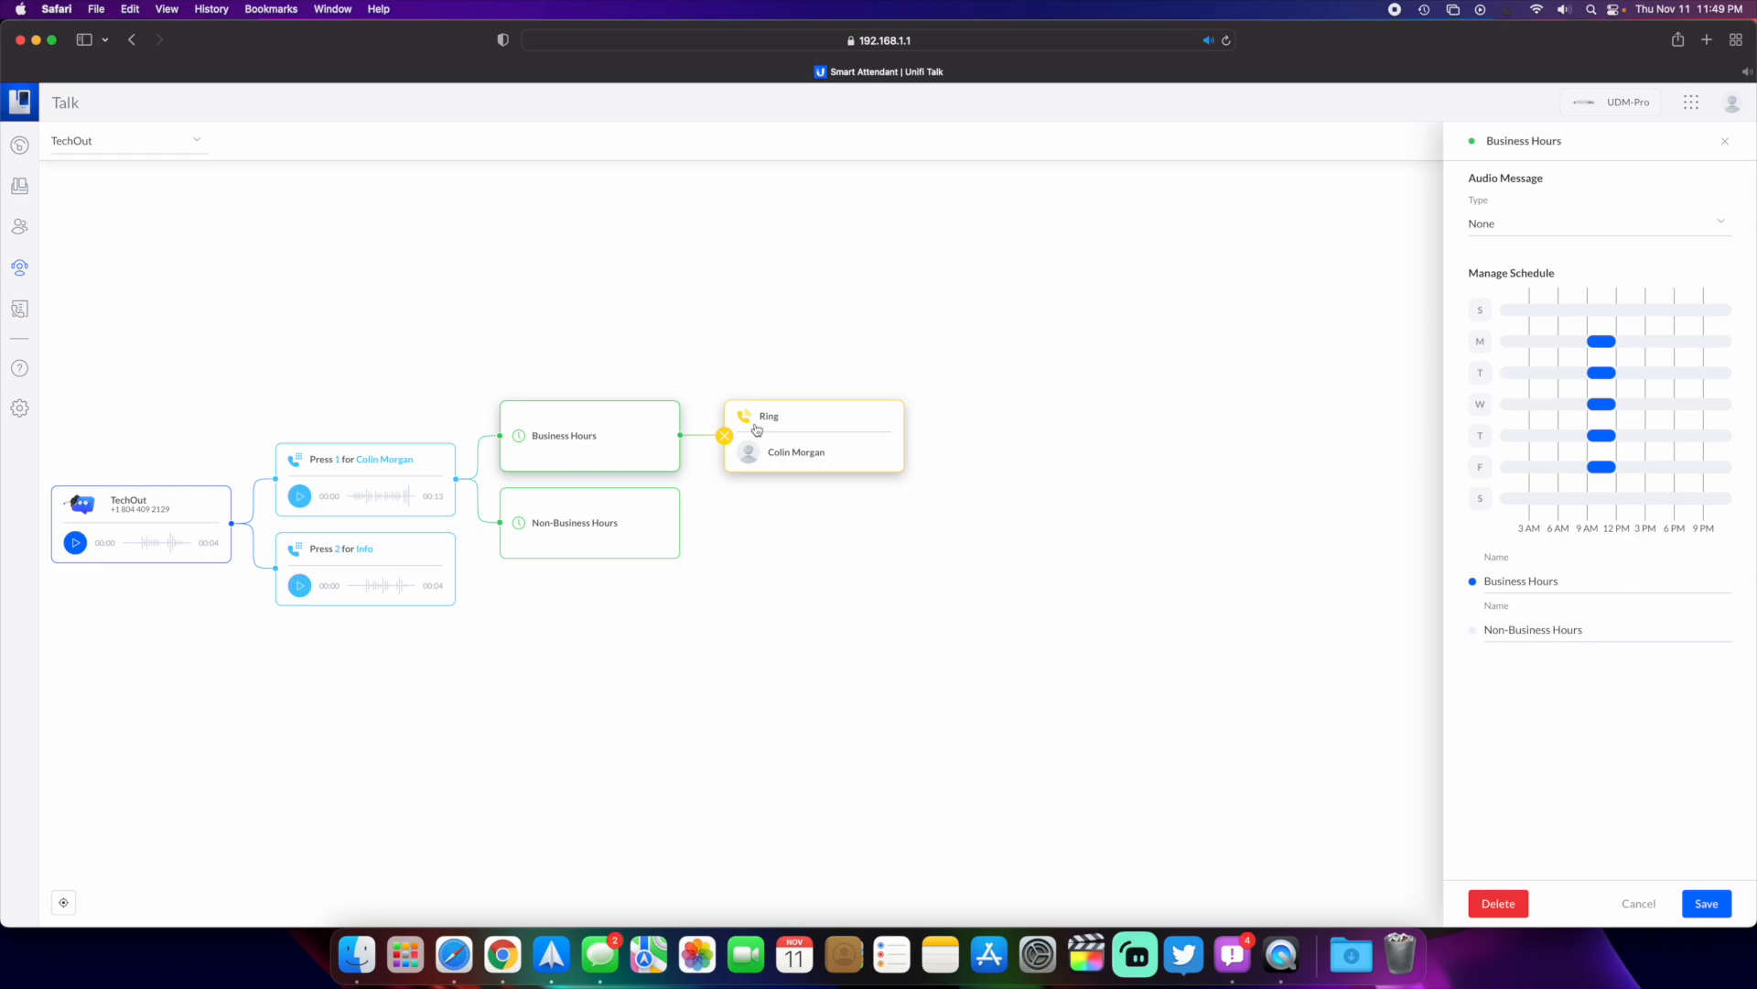
View the Non-Business Hours schedule, then the Press 2 for Info option with its Play Audio branch
click(571, 522)
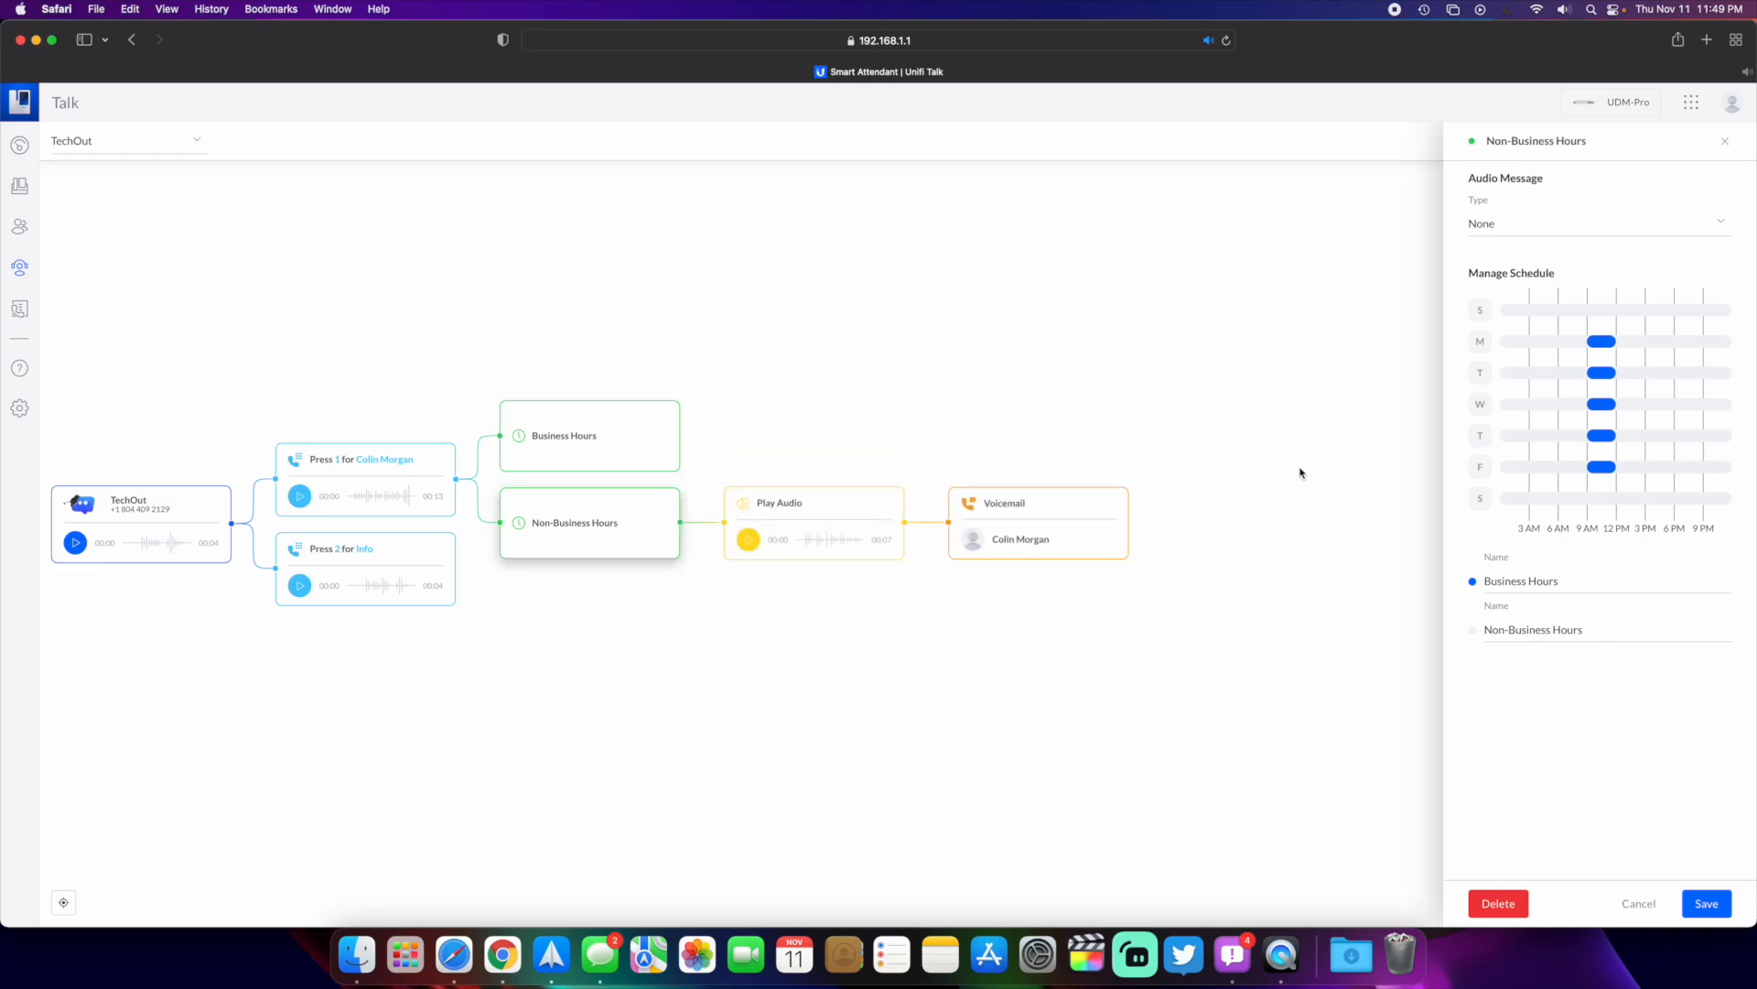
mouse_move(1695, 304)
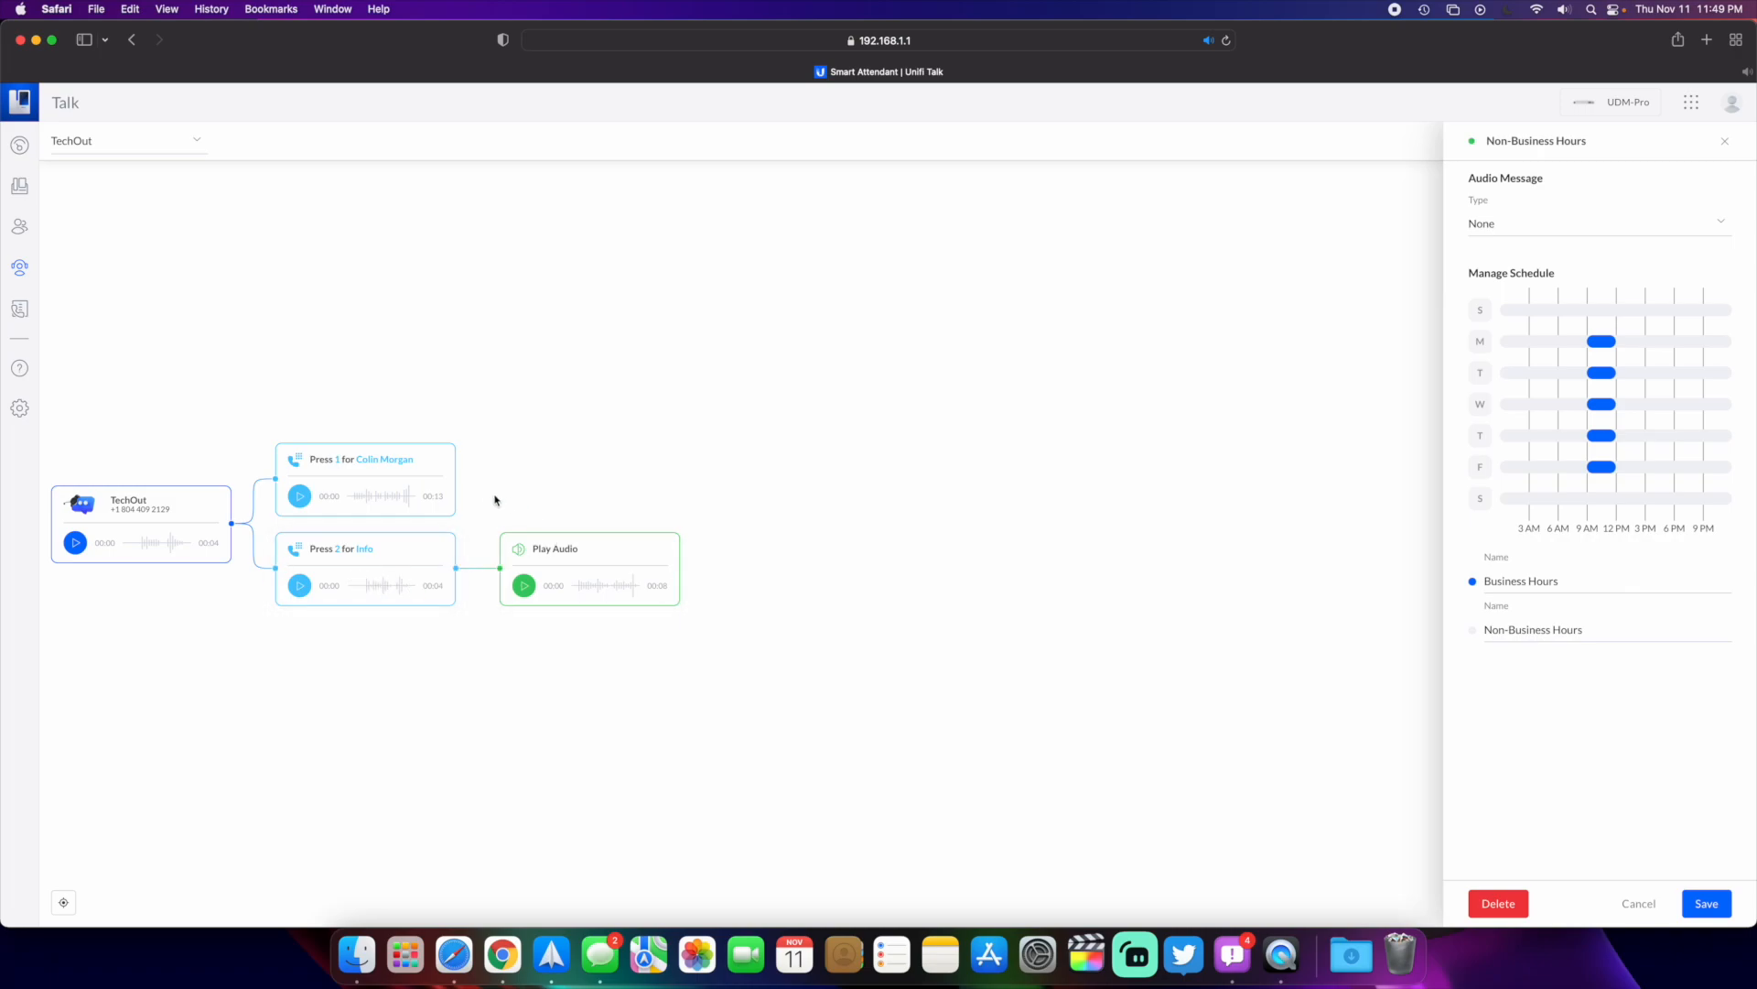
click(364, 566)
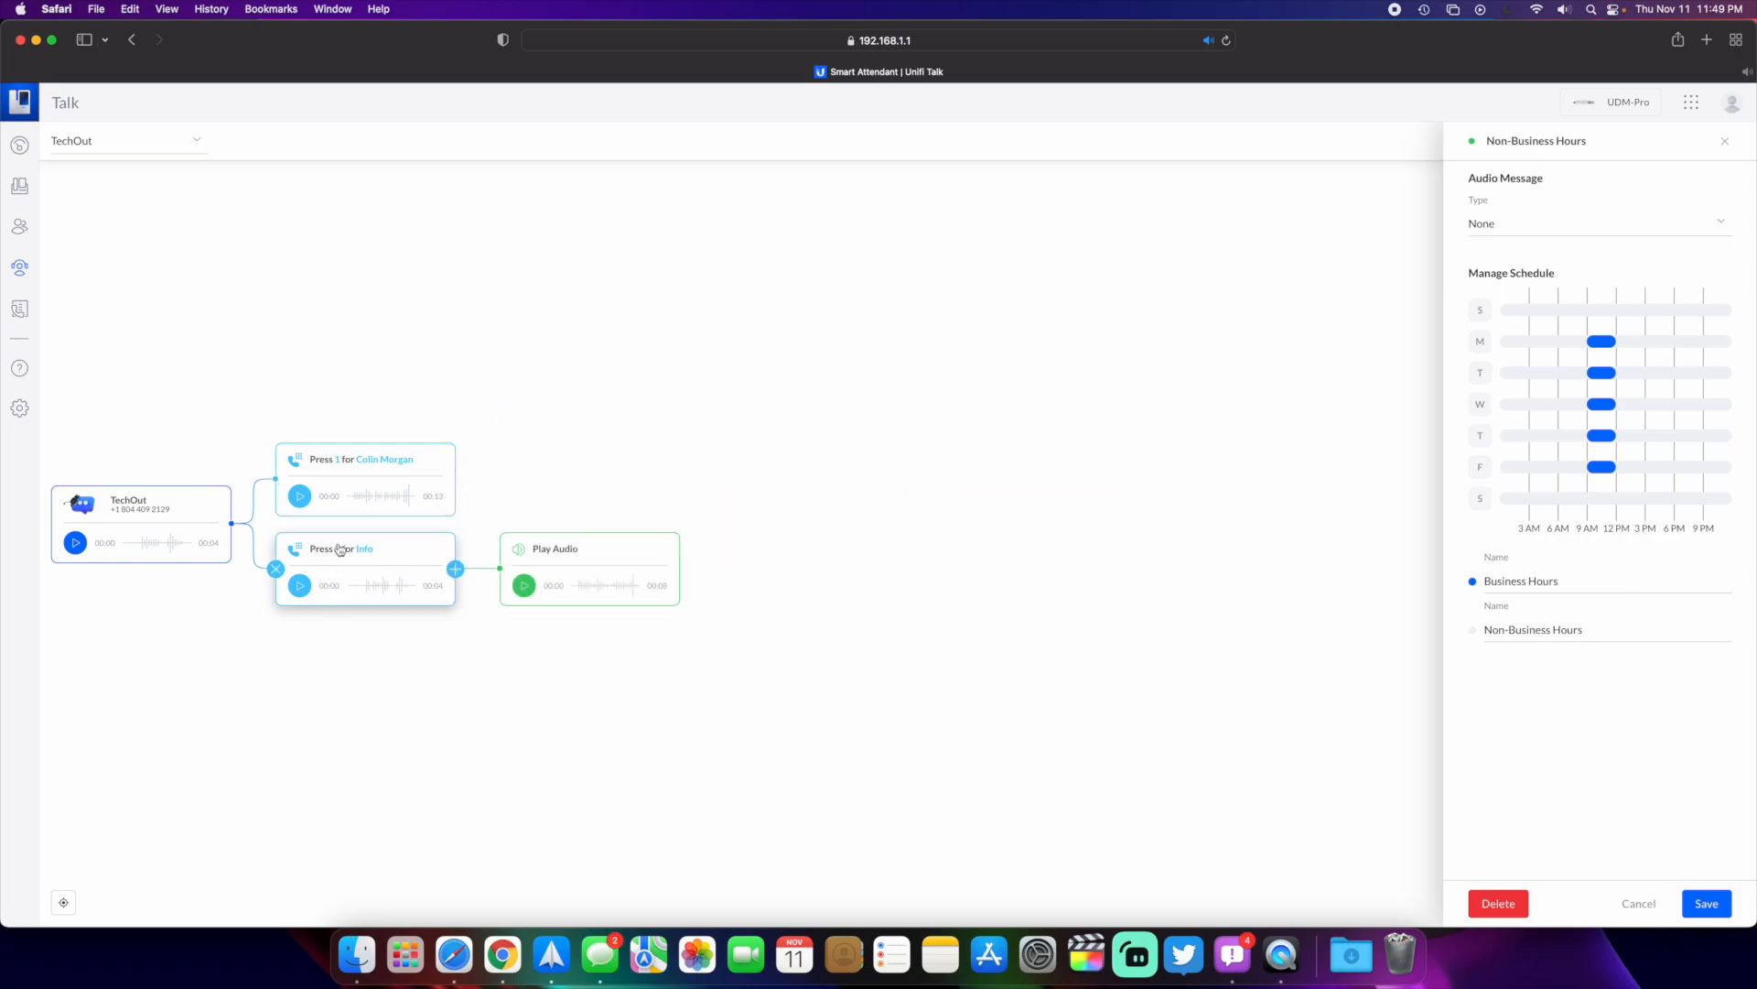
click(332, 650)
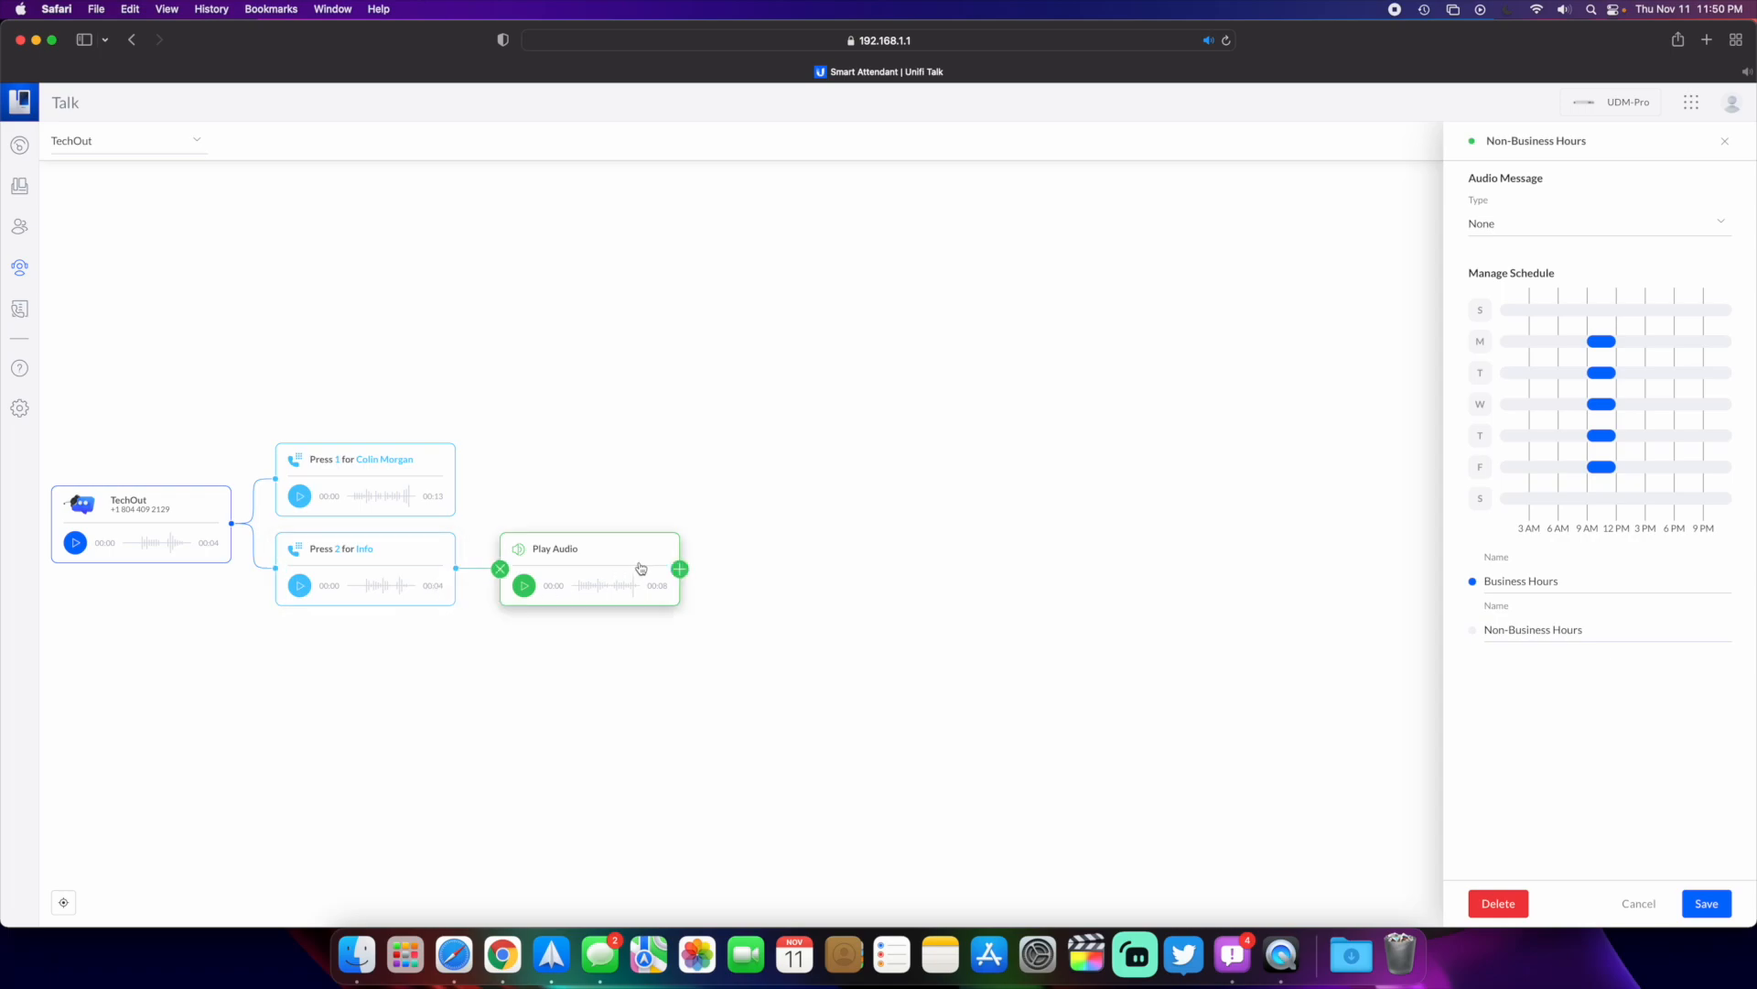
Start adding a next step after the Press 2 Play Audio node
click(681, 567)
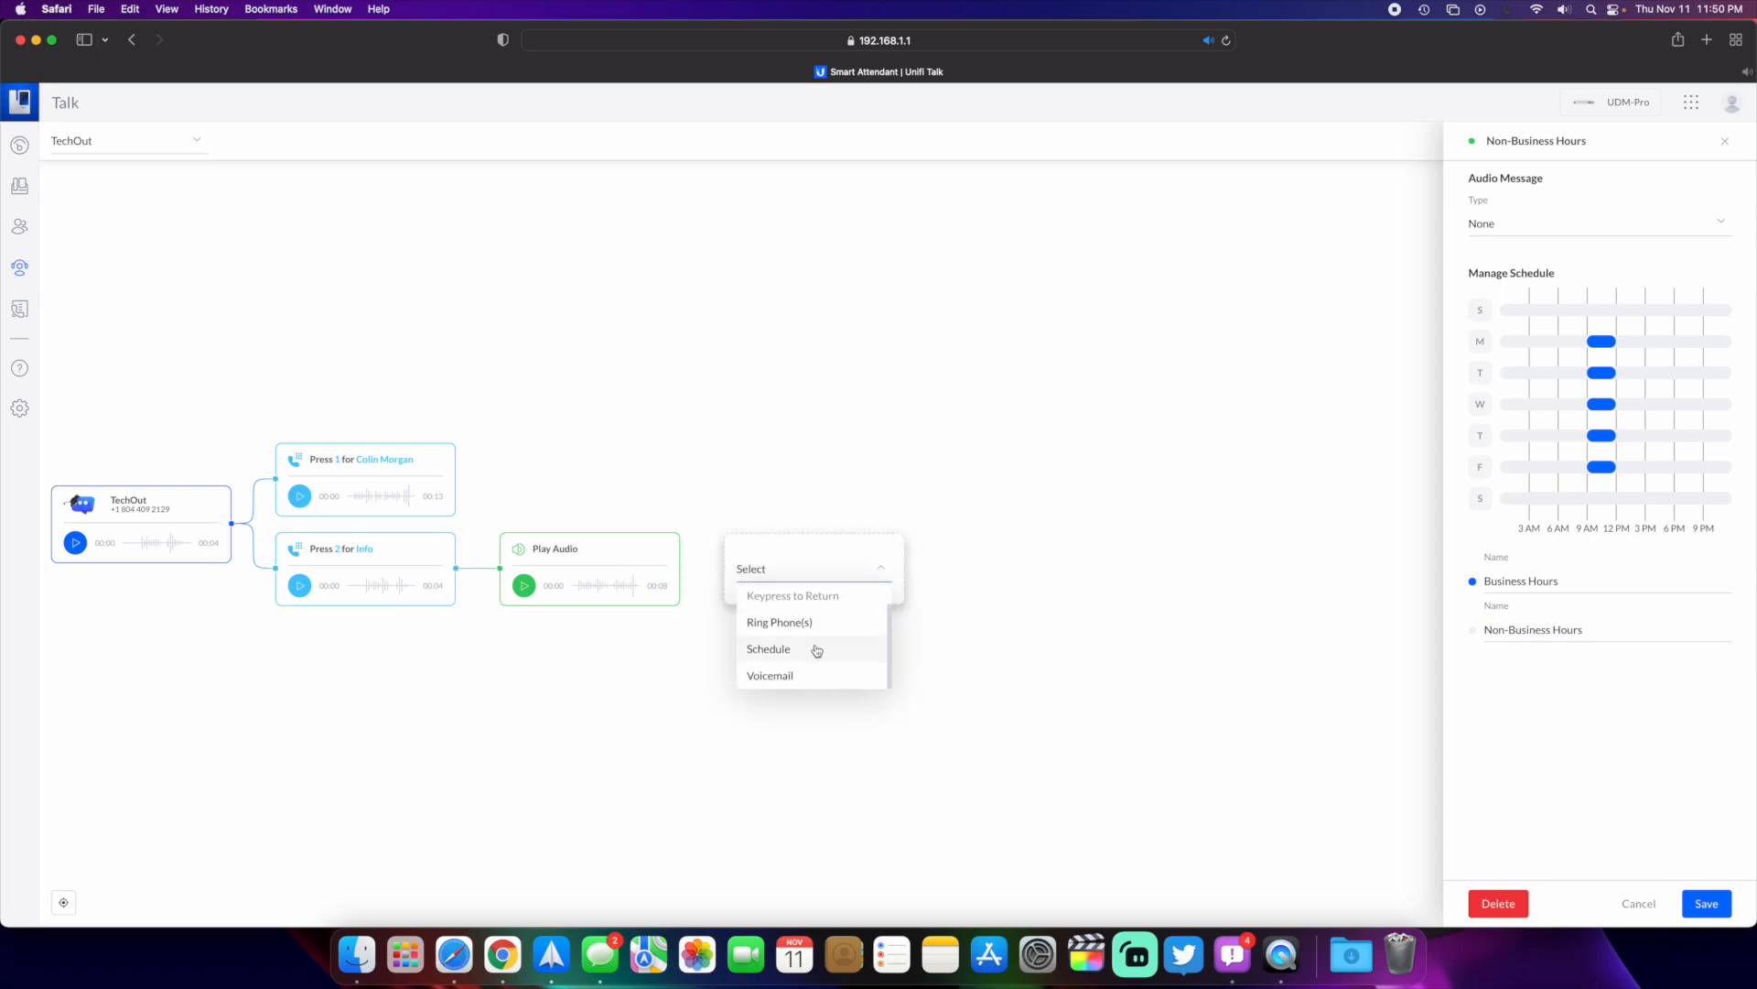
mouse_move(818, 677)
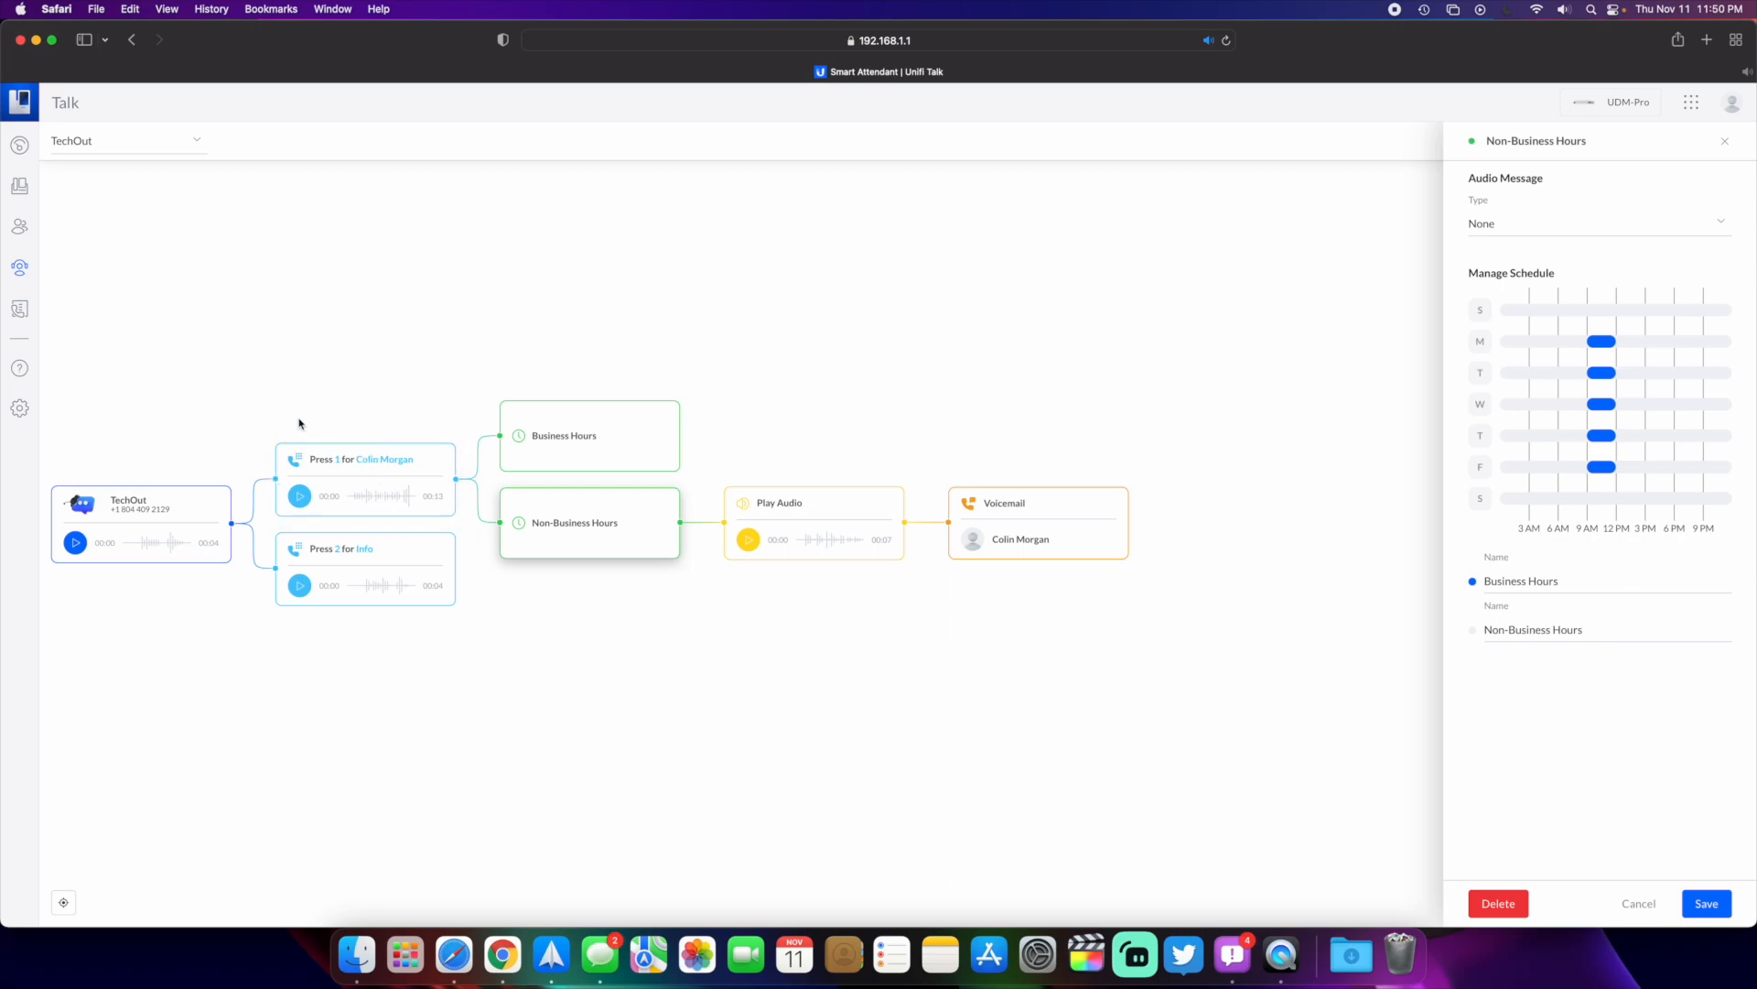
mouse_move(295, 418)
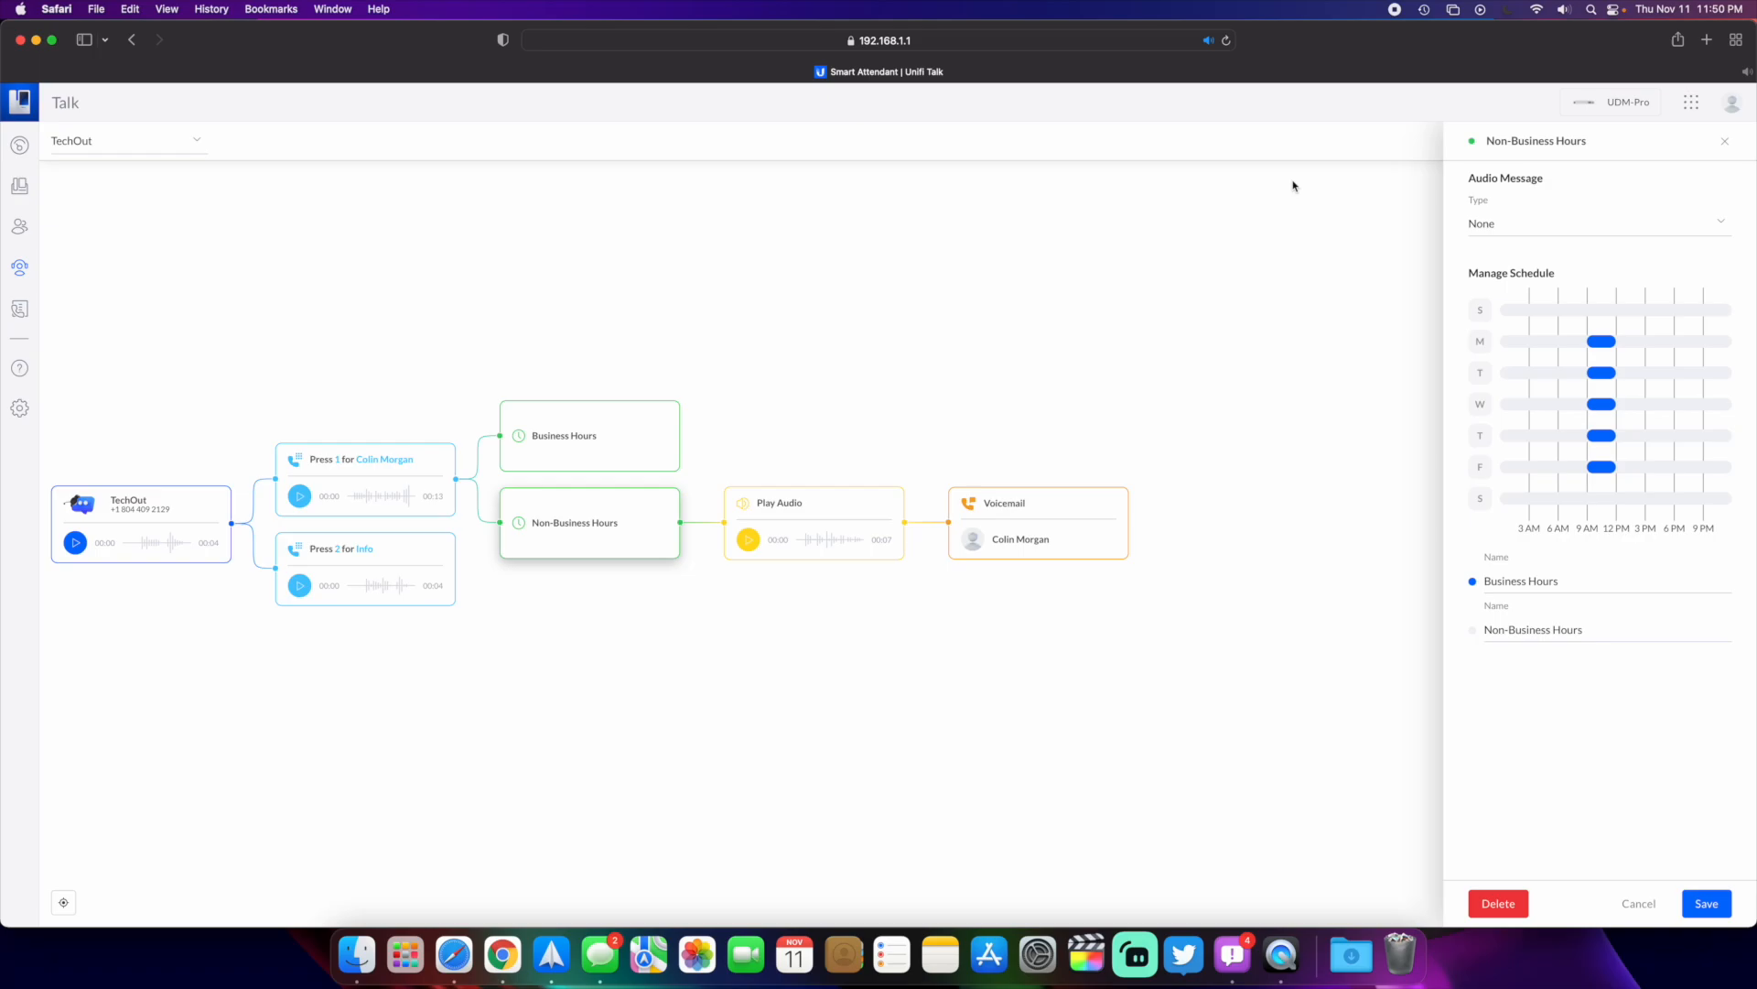
mouse_move(1397, 15)
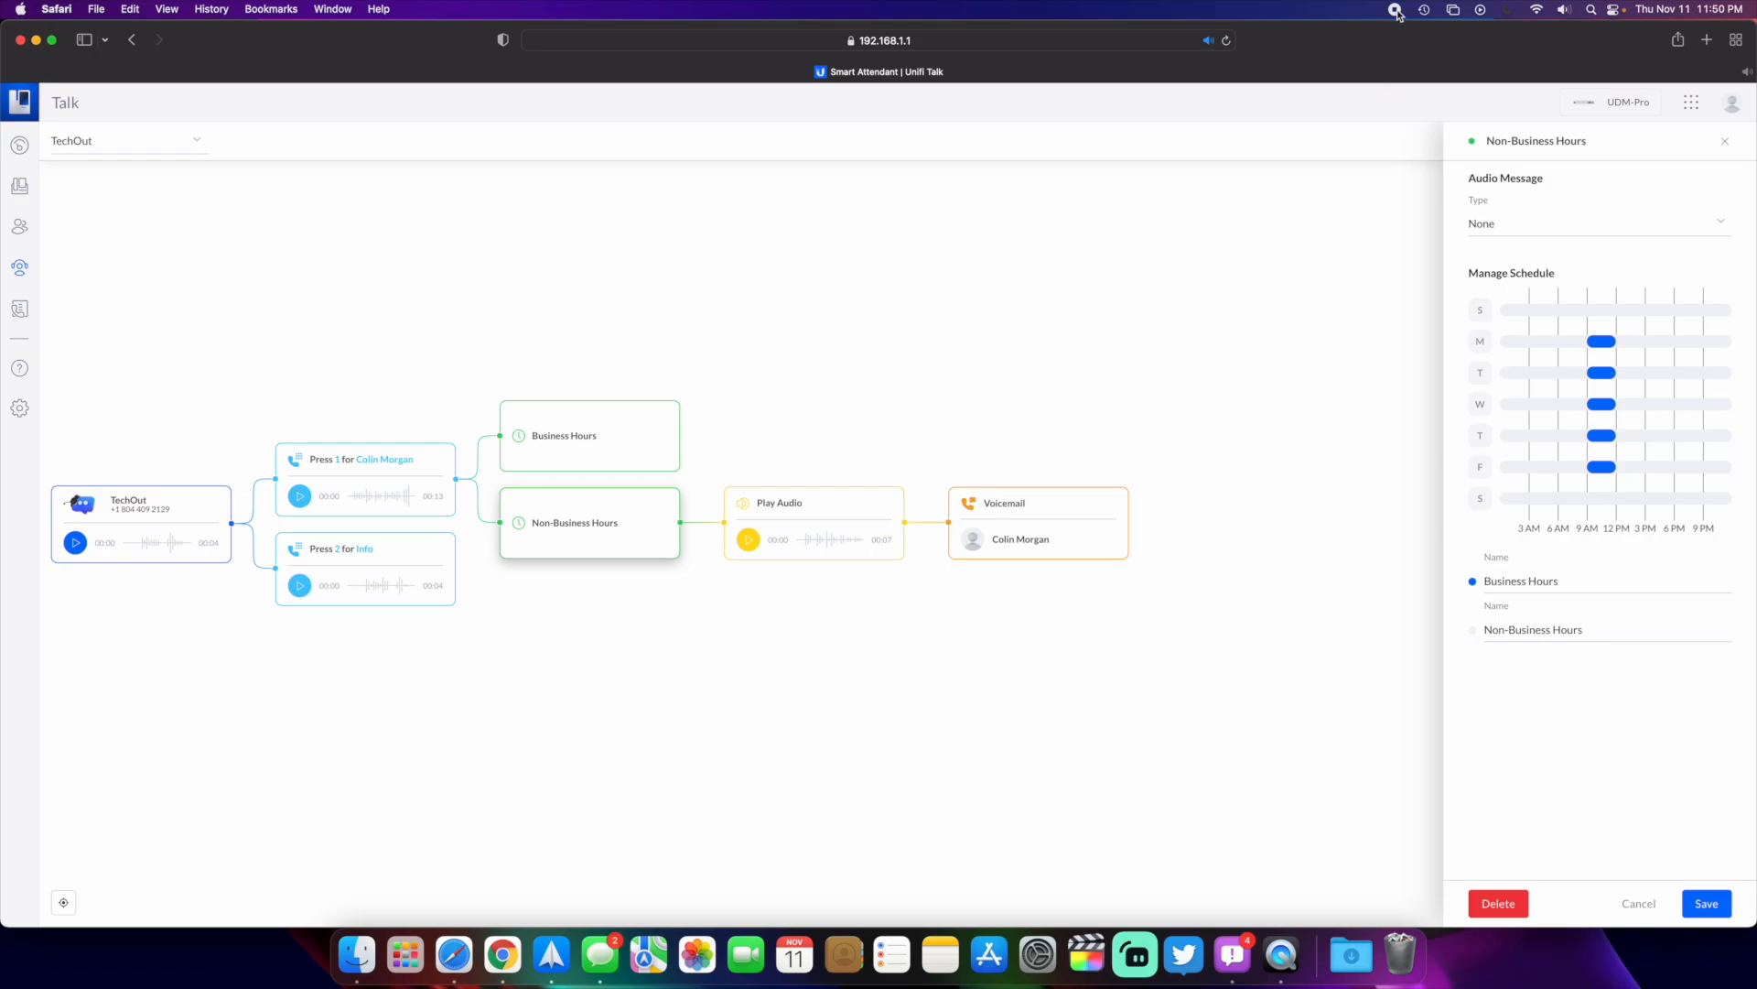